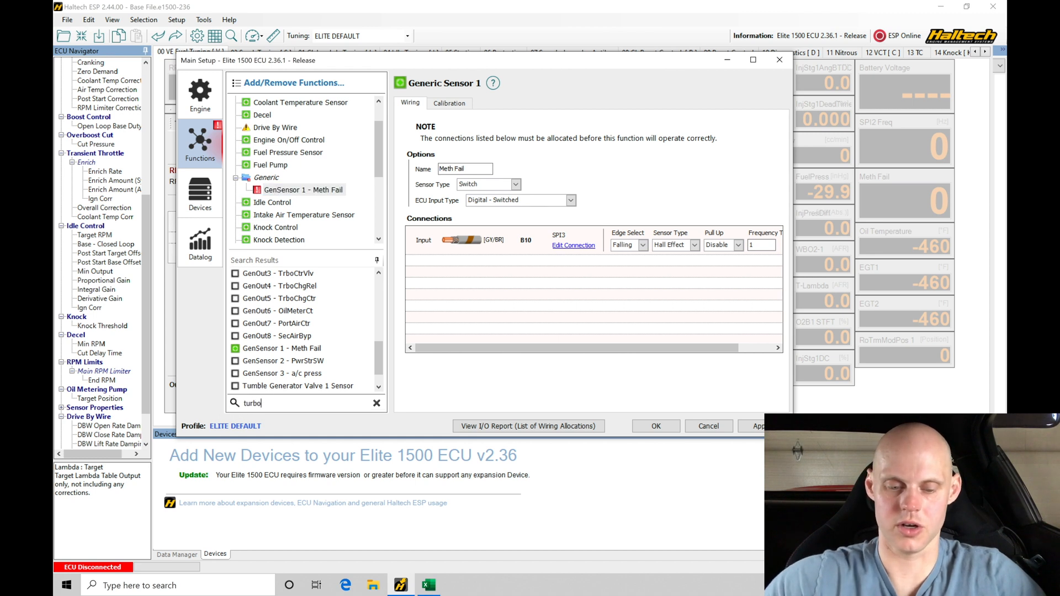
# Step: Search 'so', enable Turbo Speed Sensor 1 and connect its input to B7 (SPI4)
pyautogui.write('so')
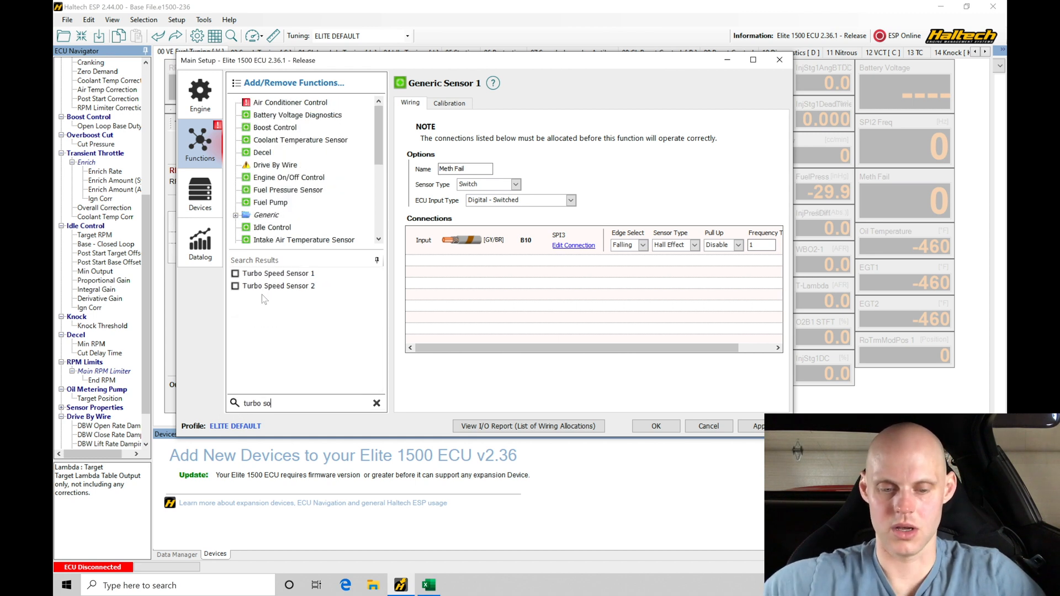
pyautogui.click(278, 274)
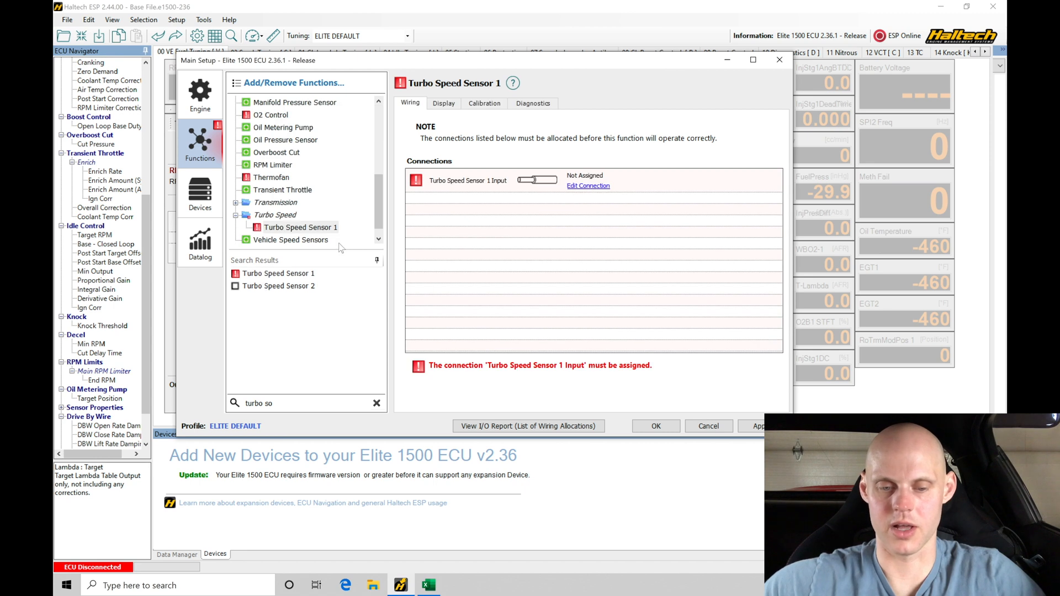
pyautogui.click(587, 185)
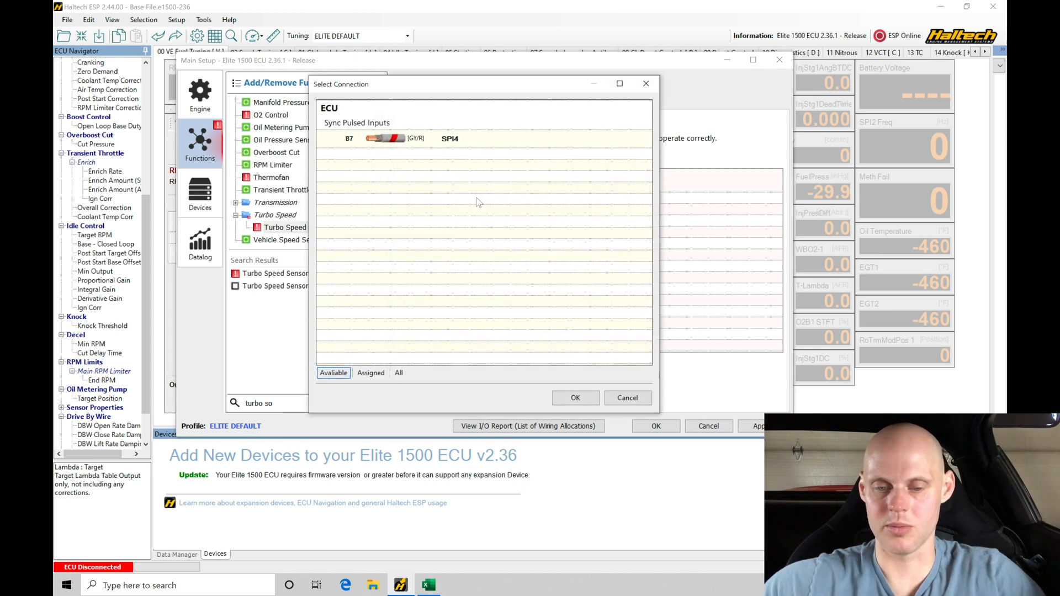
pyautogui.click(576, 398)
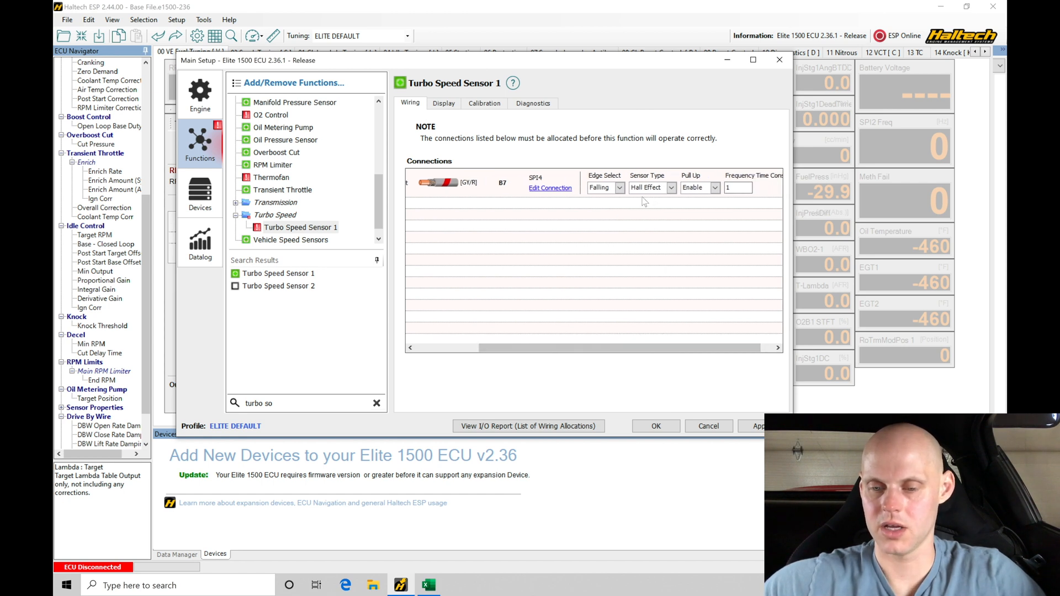
pyautogui.moveTo(685, 215)
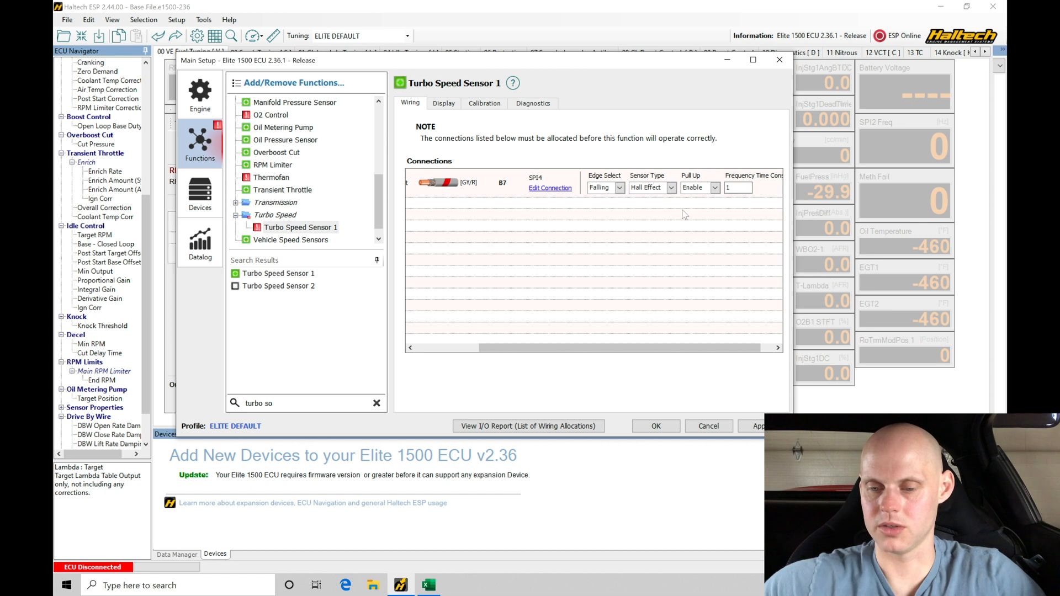
pyautogui.moveTo(477, 152)
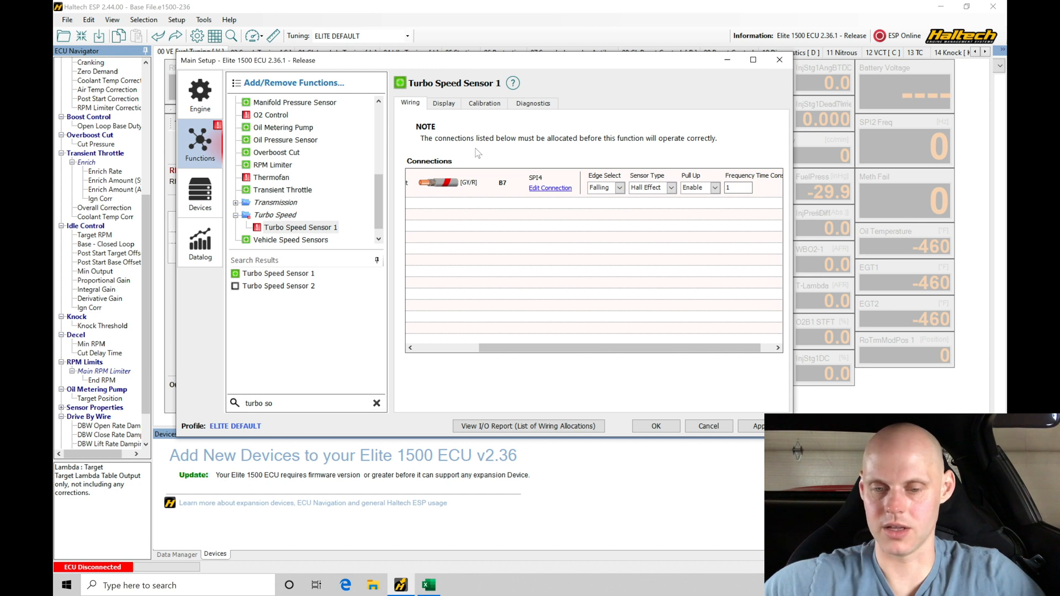
# Step: Set Turbo Speed Sensor 1 to 14 blades, reviewing its Display and Diagnostics tabs
pyautogui.click(443, 103)
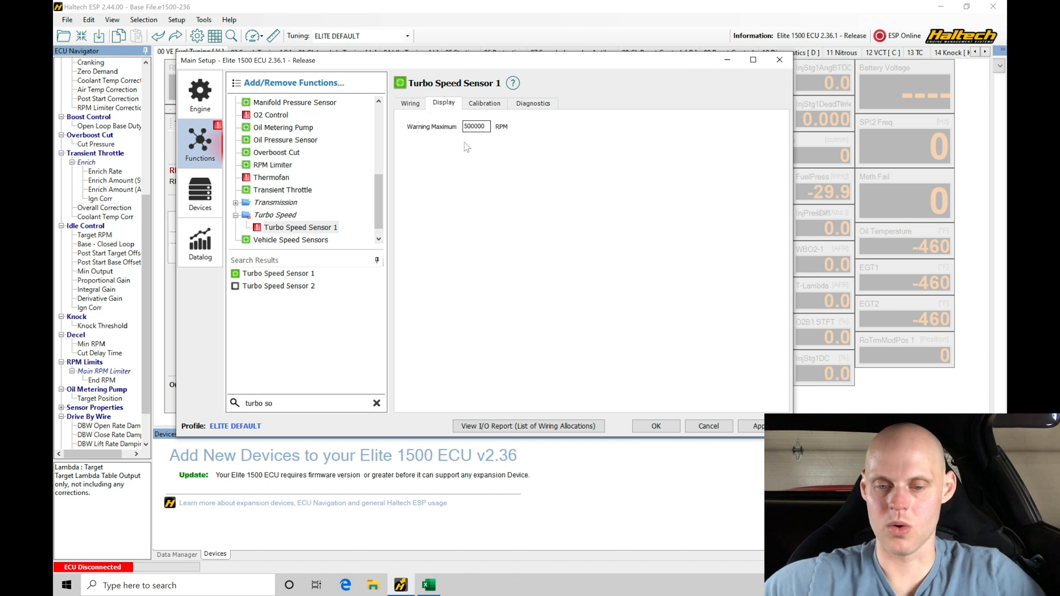
pyautogui.click(485, 103)
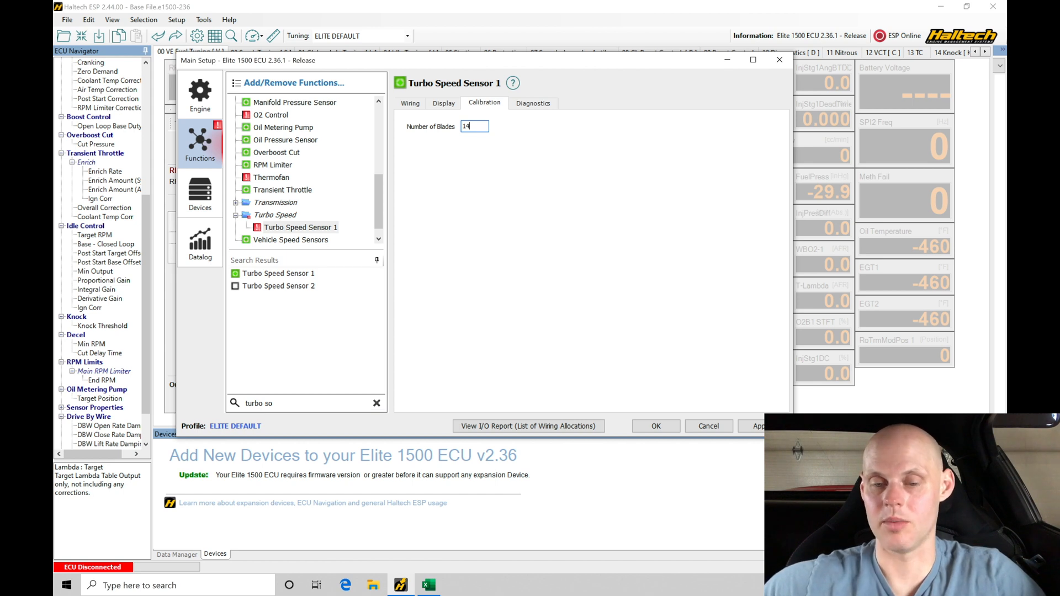
pyautogui.click(533, 102)
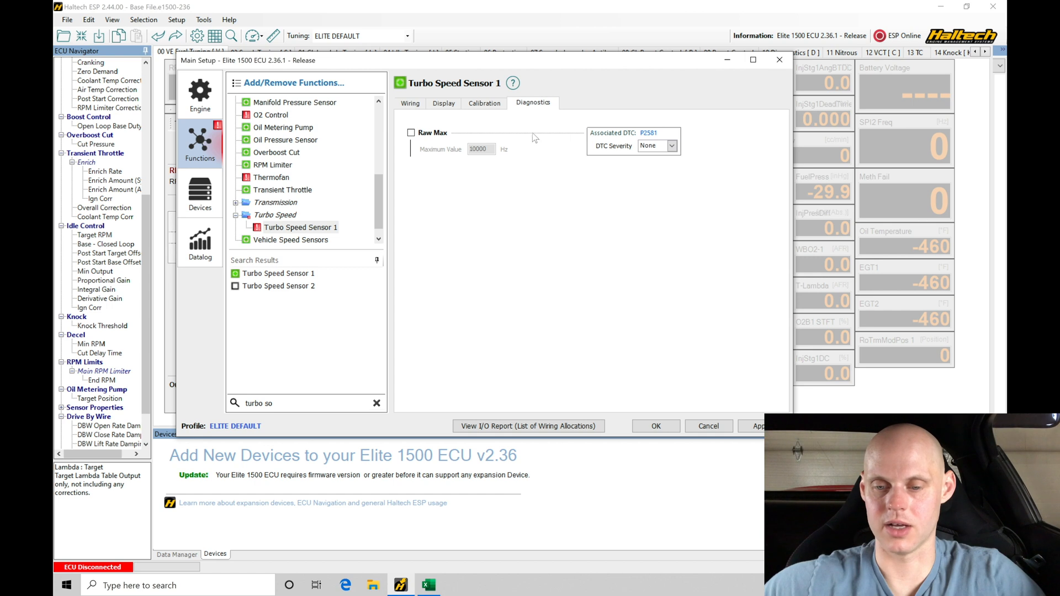
pyautogui.click(484, 103)
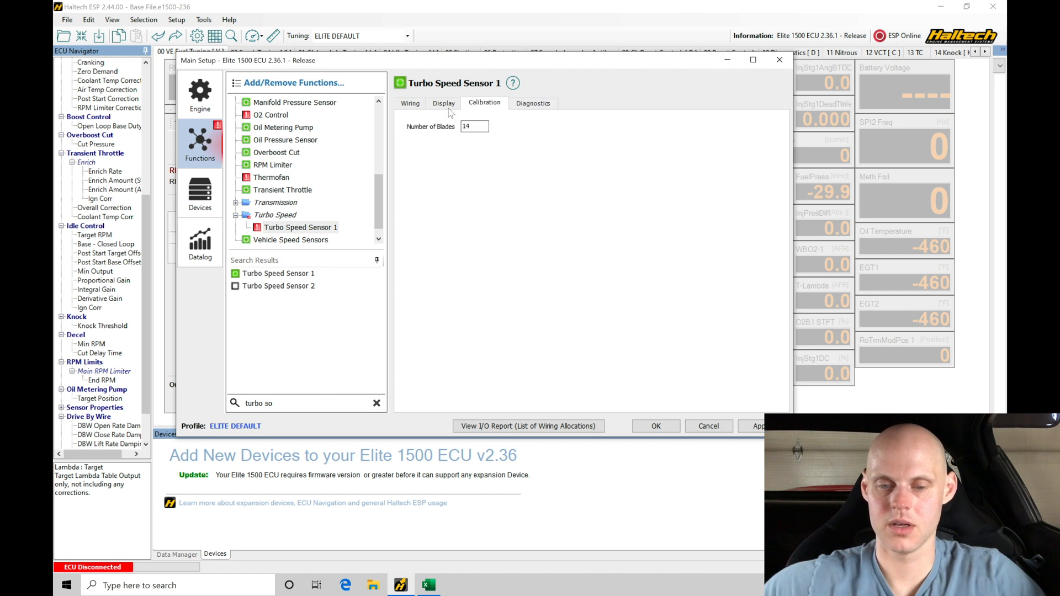
pyautogui.click(409, 103)
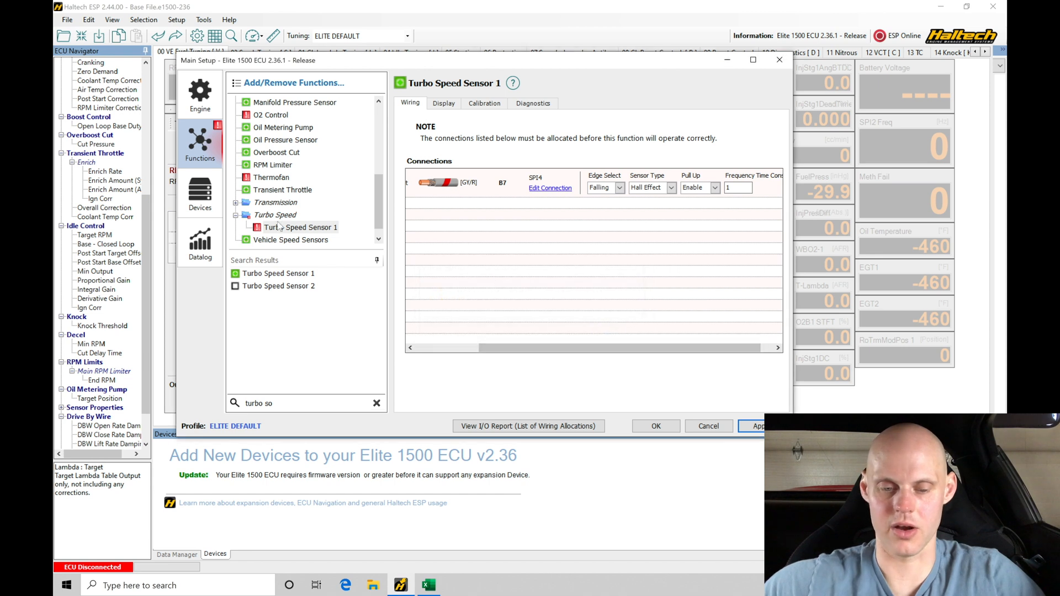
# Step: Switch to the pin spreadsheet and select the Bosch Knock Sensor entry at A17
pyautogui.scroll(3)
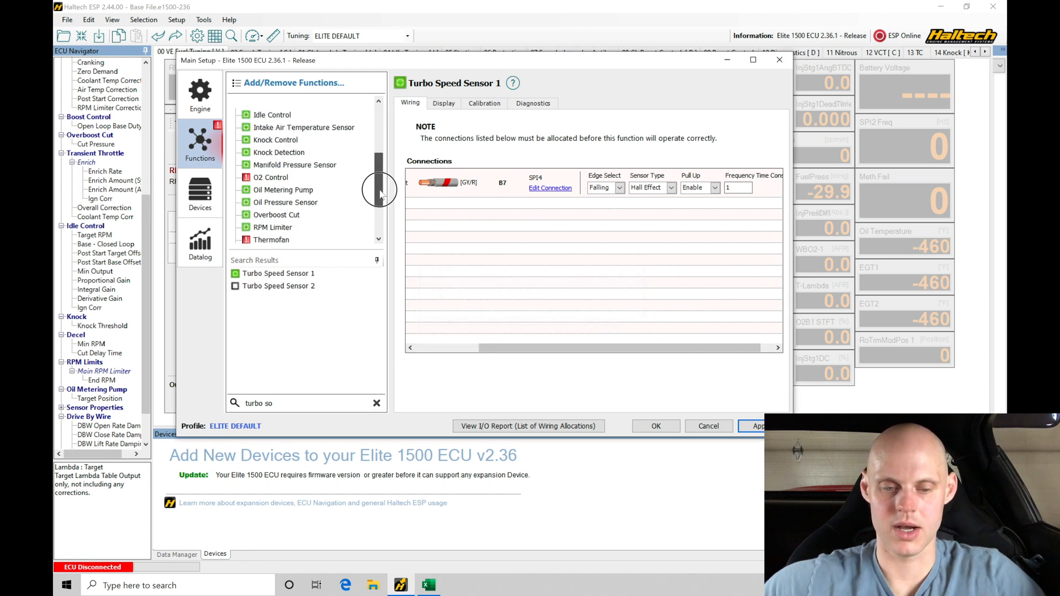
pyautogui.scroll(3)
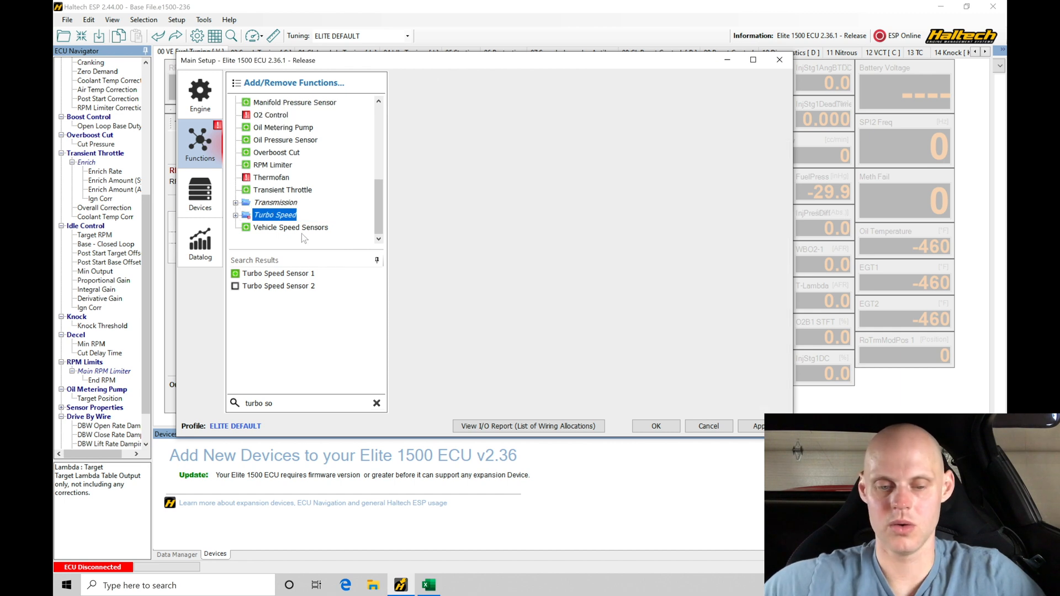
pyautogui.moveTo(332, 235)
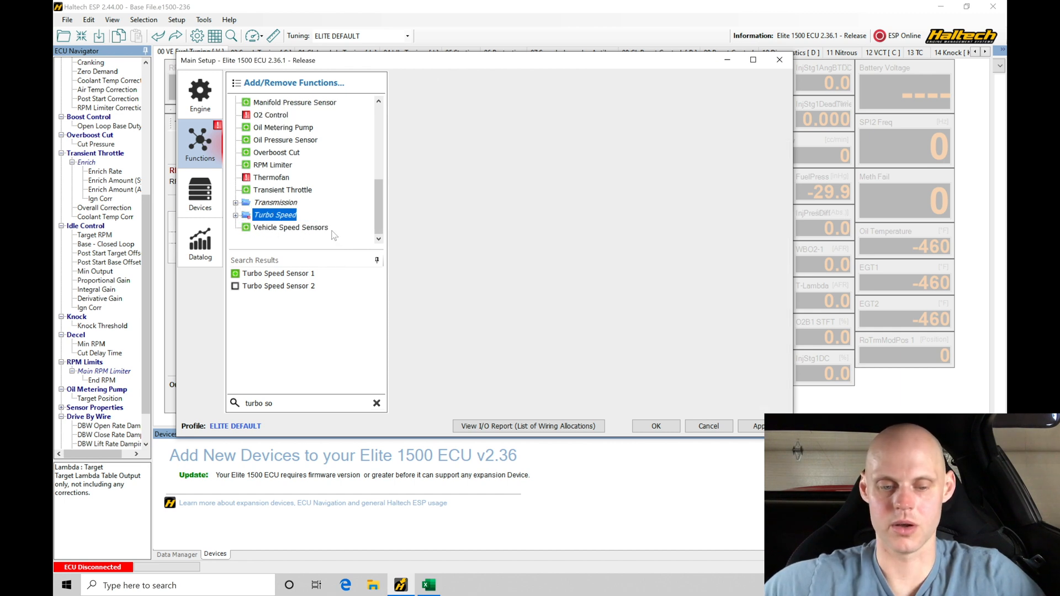
pyautogui.scroll(3)
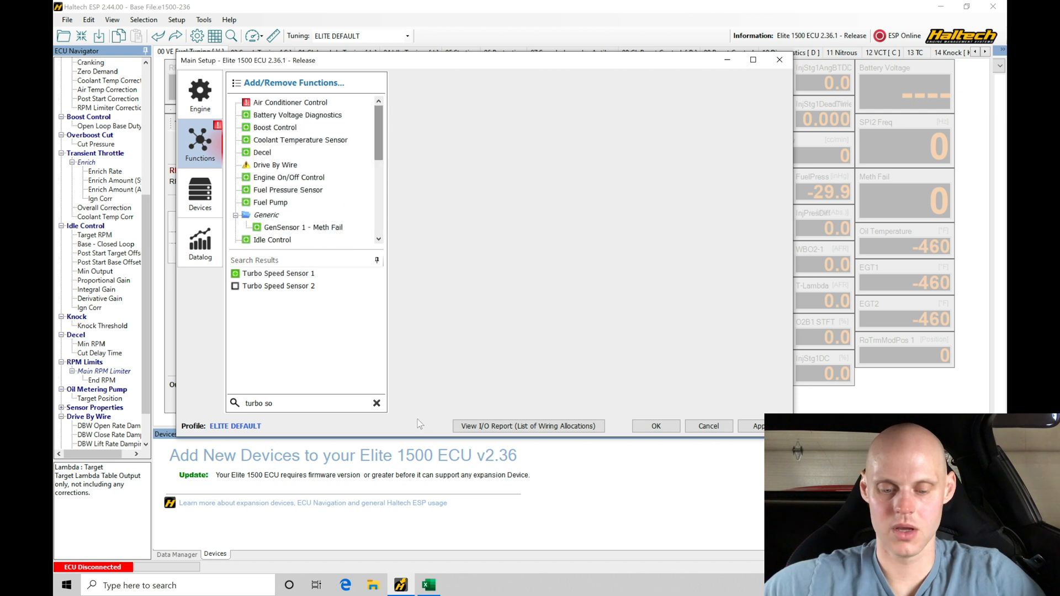
pyautogui.click(428, 585)
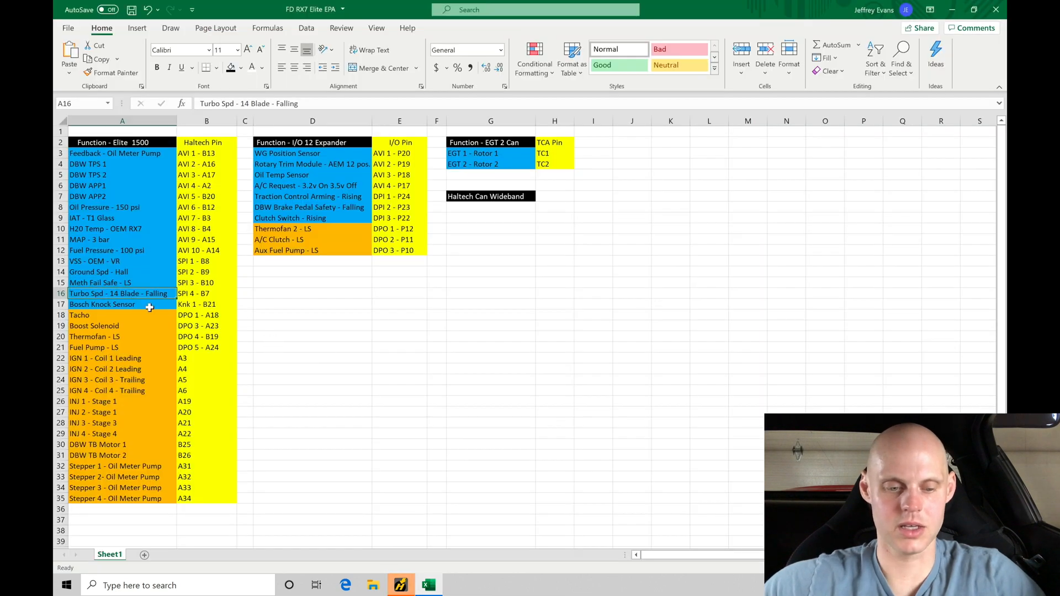
pyautogui.click(122, 304)
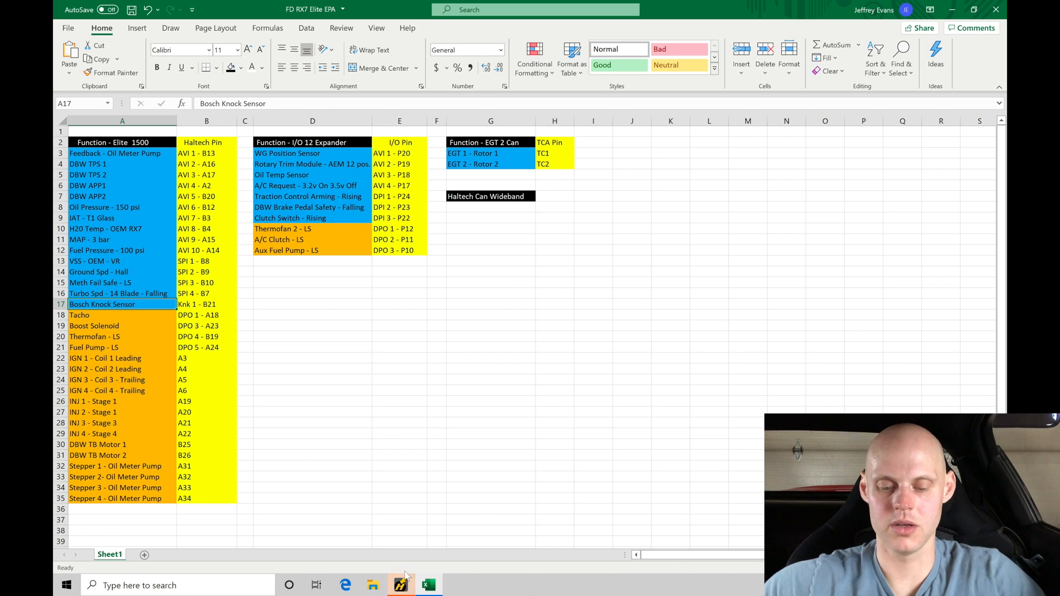
# Step: Open Knock Control > Knock Detection, confirm Knock Sensor 1 on B21, and view detection settings
pyautogui.click(401, 584)
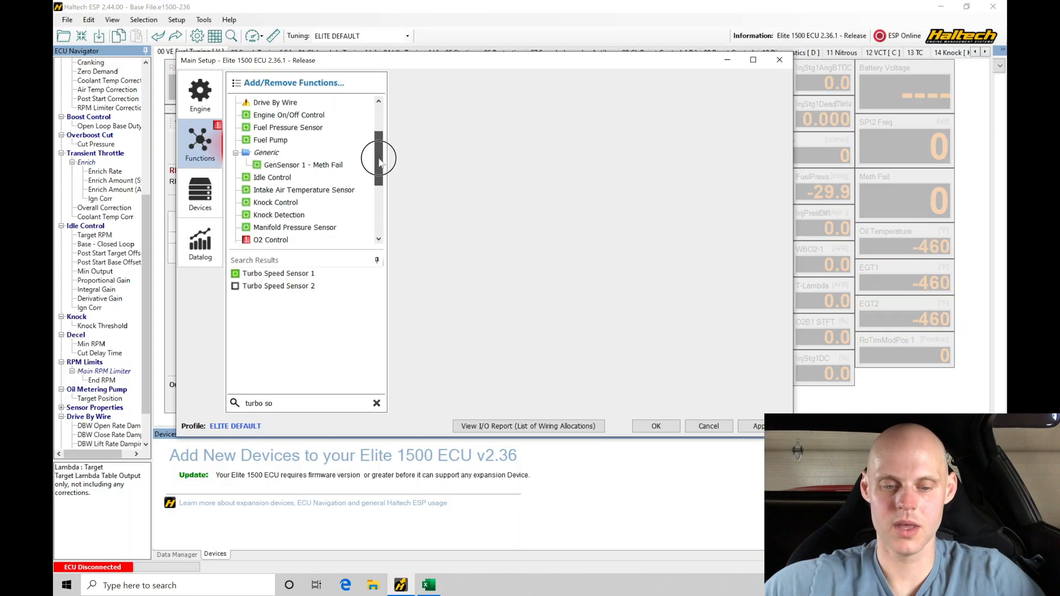
pyautogui.scroll(-3)
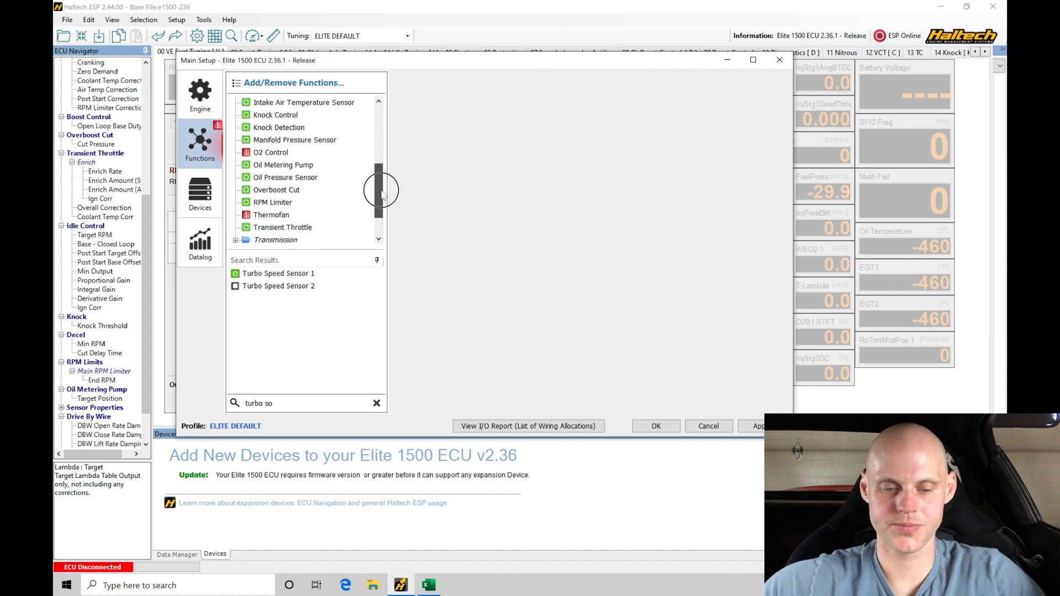
pyautogui.click(275, 139)
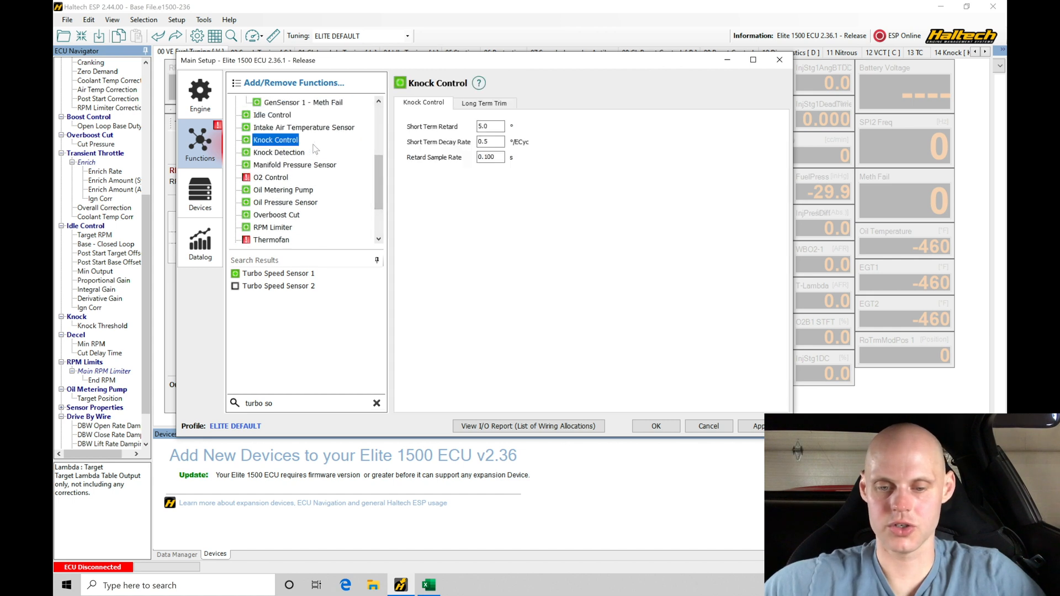
pyautogui.click(278, 152)
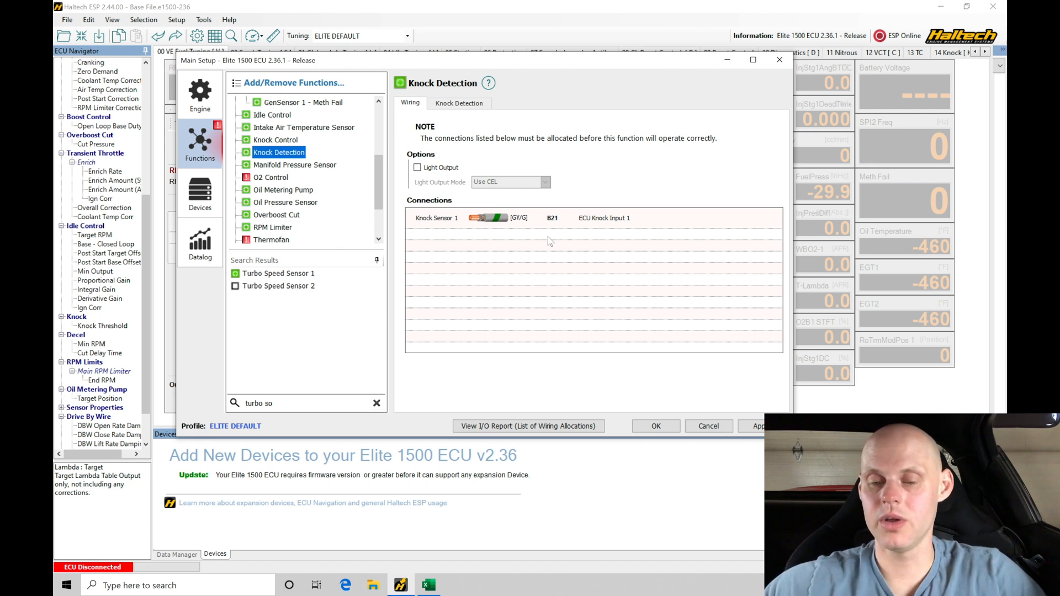
pyautogui.click(458, 103)
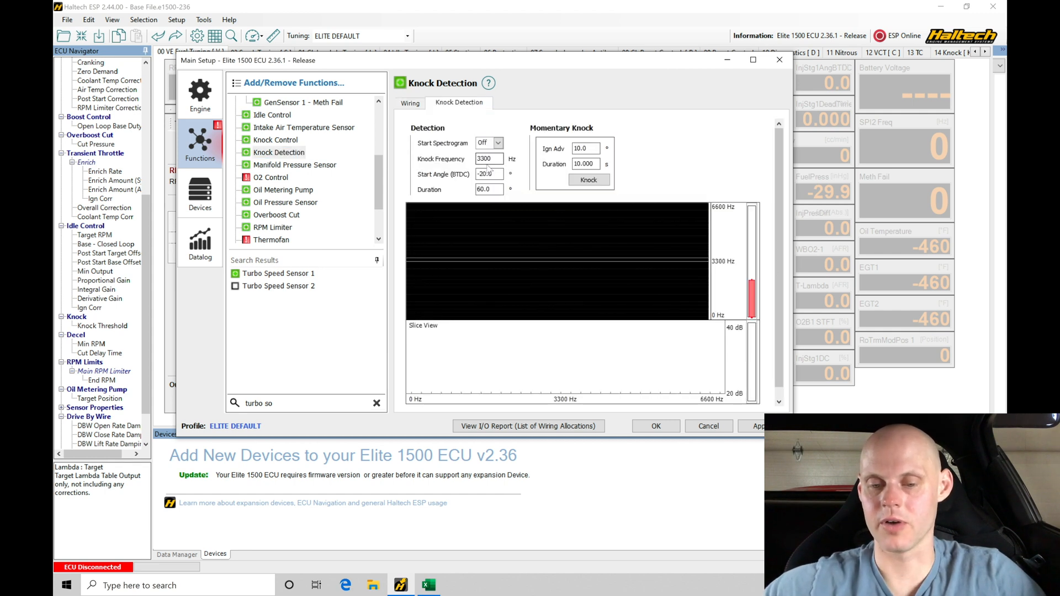
# Step: Change Knock Frequency to 3400 Hz, then return to Wiring and the pin spreadsheet
pyautogui.click(487, 158)
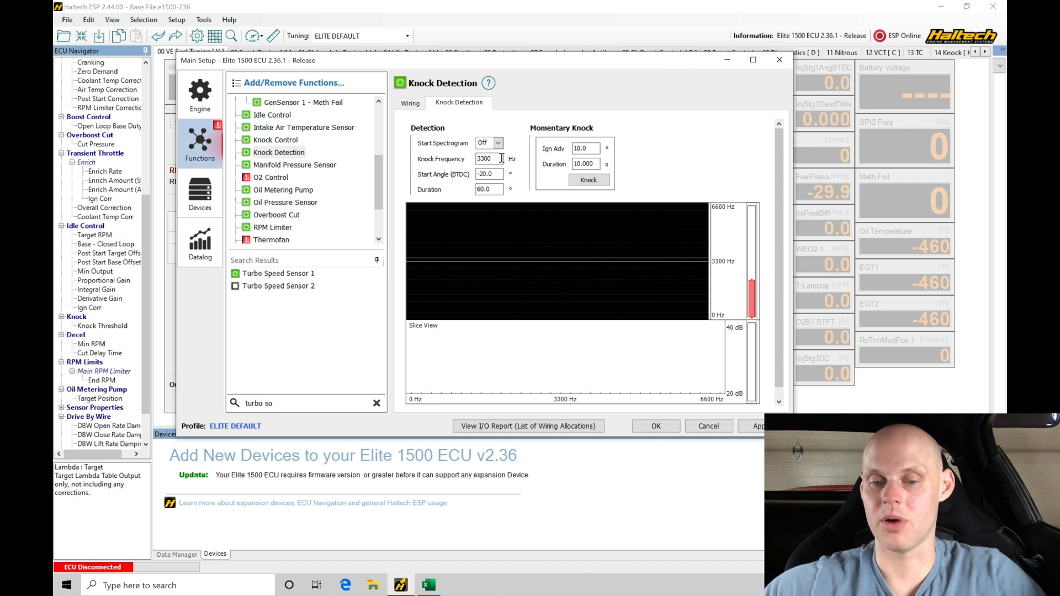
pyautogui.moveTo(500, 174)
pyautogui.write('3400')
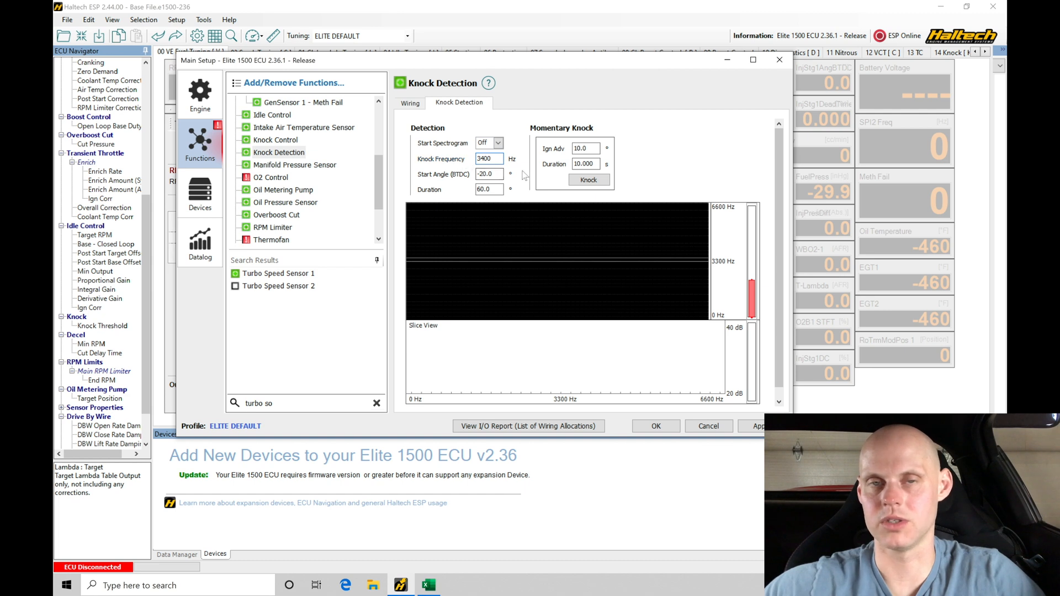
pyautogui.click(489, 158)
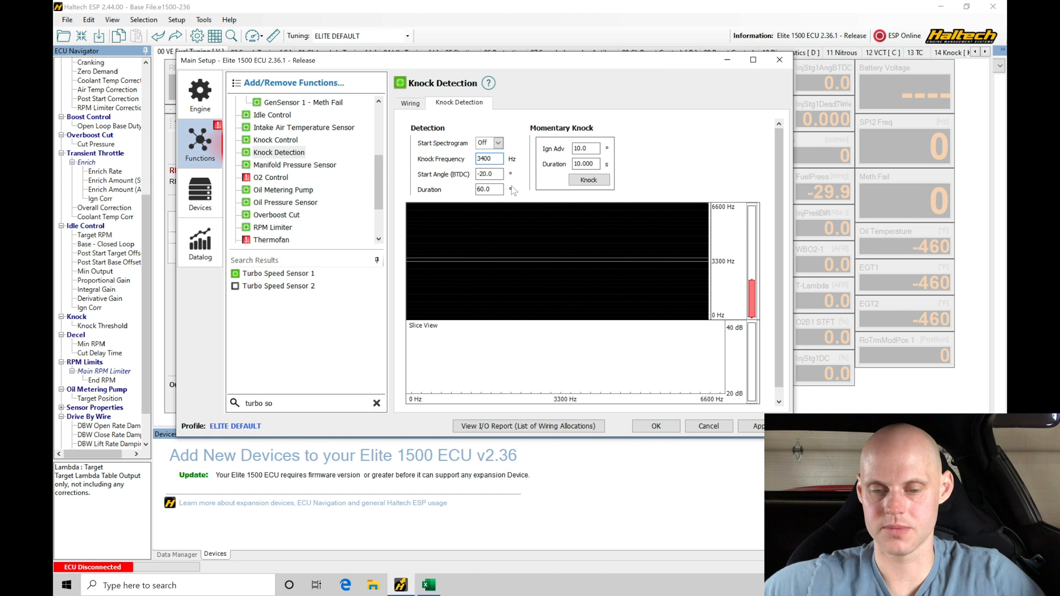
pyautogui.click(488, 174)
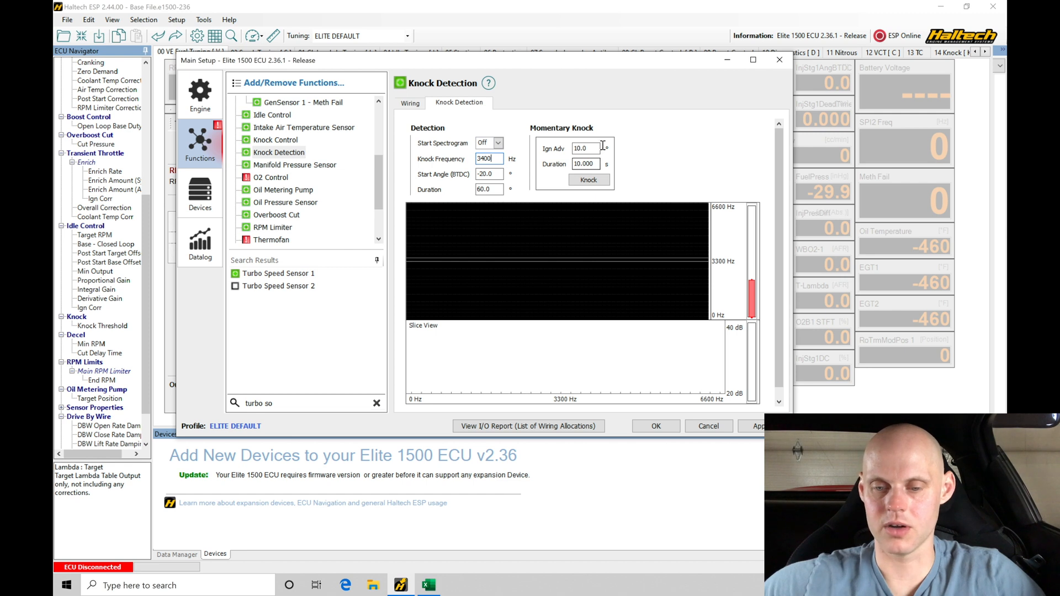
pyautogui.click(588, 180)
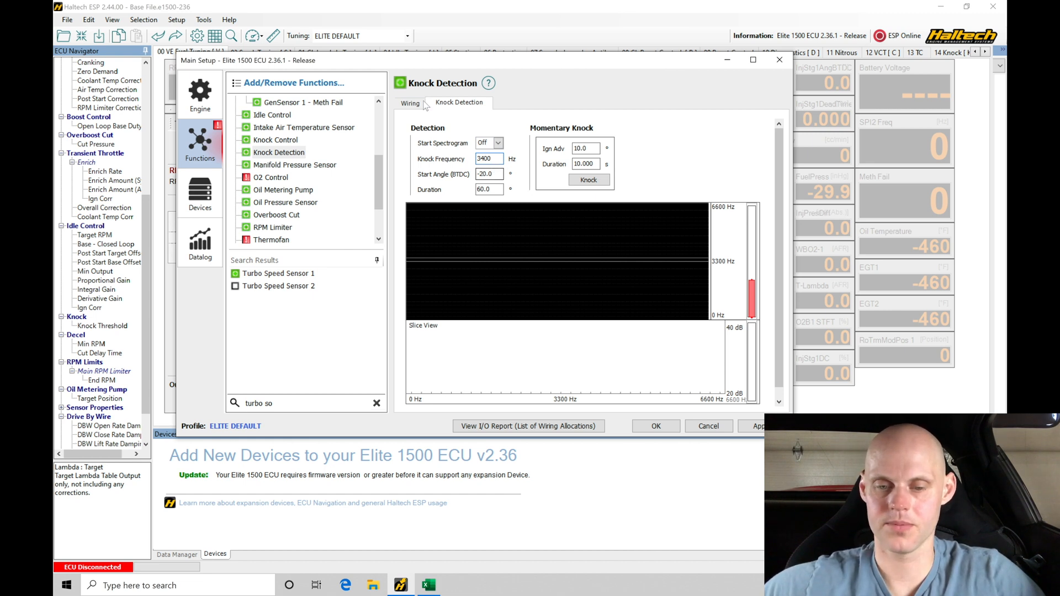
pyautogui.click(410, 103)
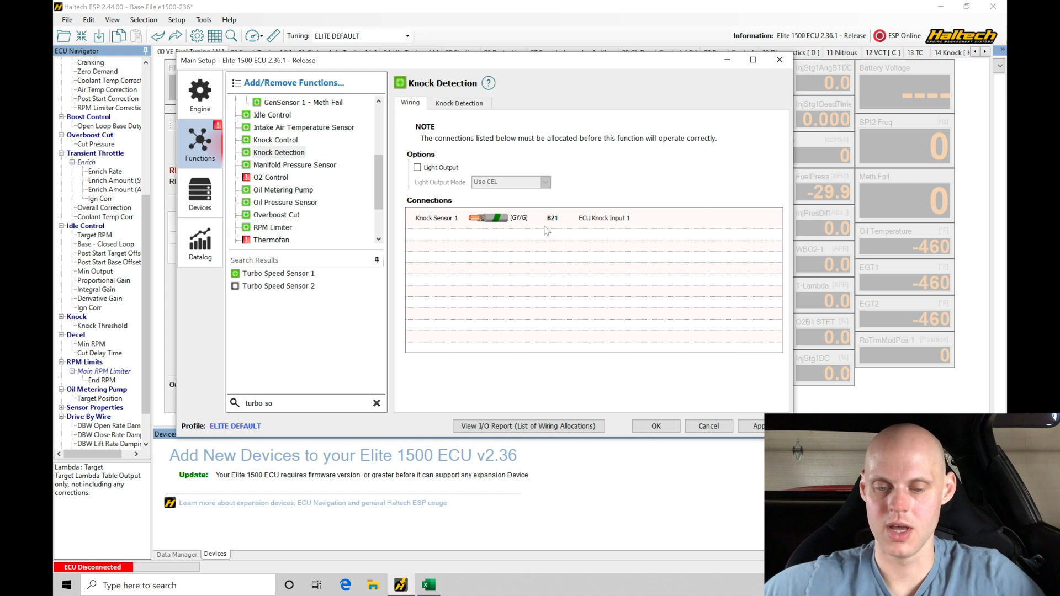
pyautogui.click(427, 585)
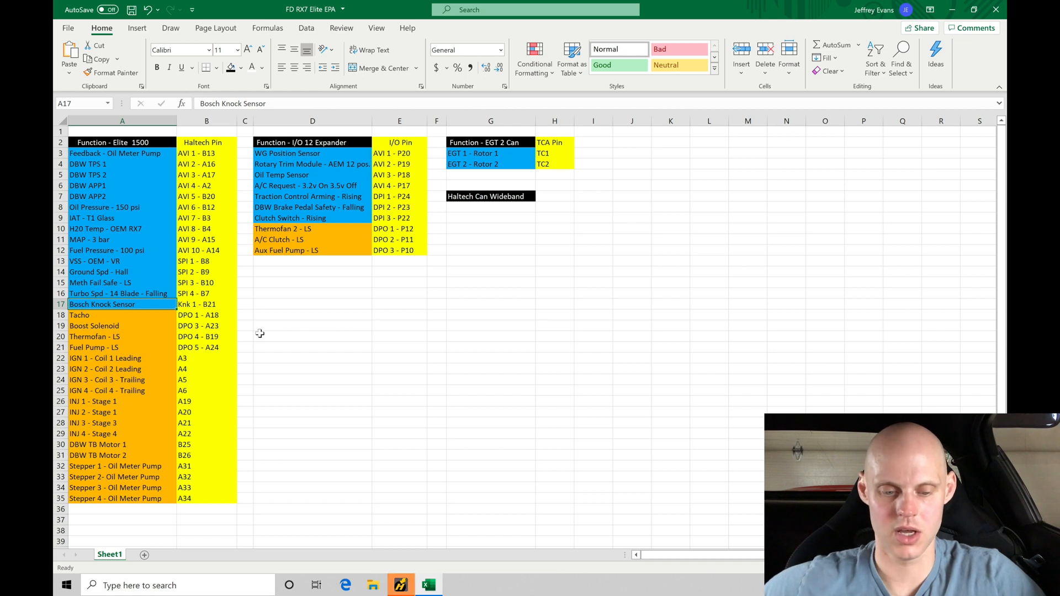
pyautogui.moveTo(157, 343)
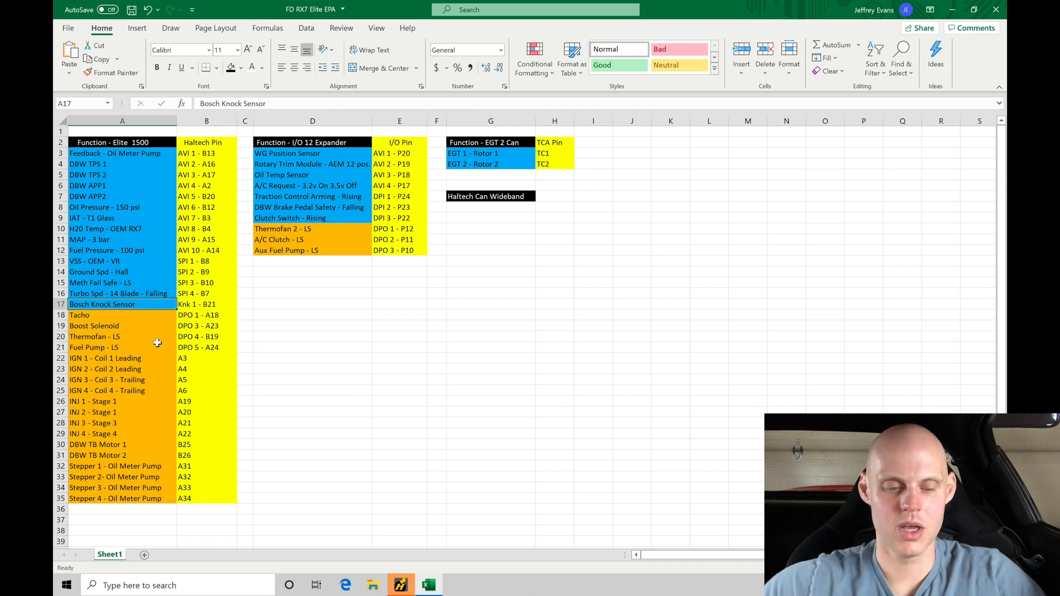
pyautogui.click(121, 315)
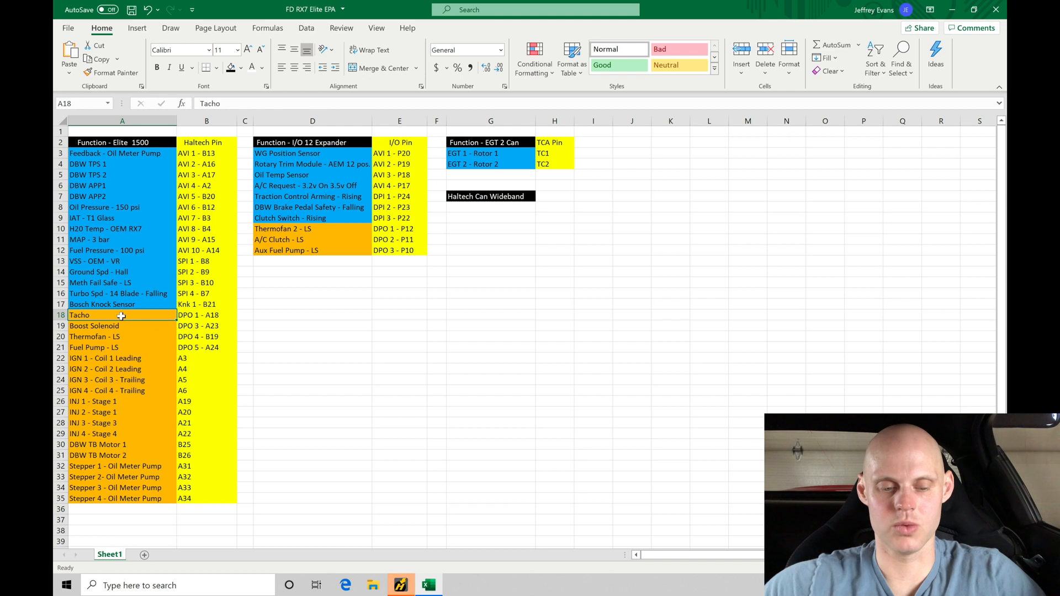
pyautogui.moveTo(171, 326)
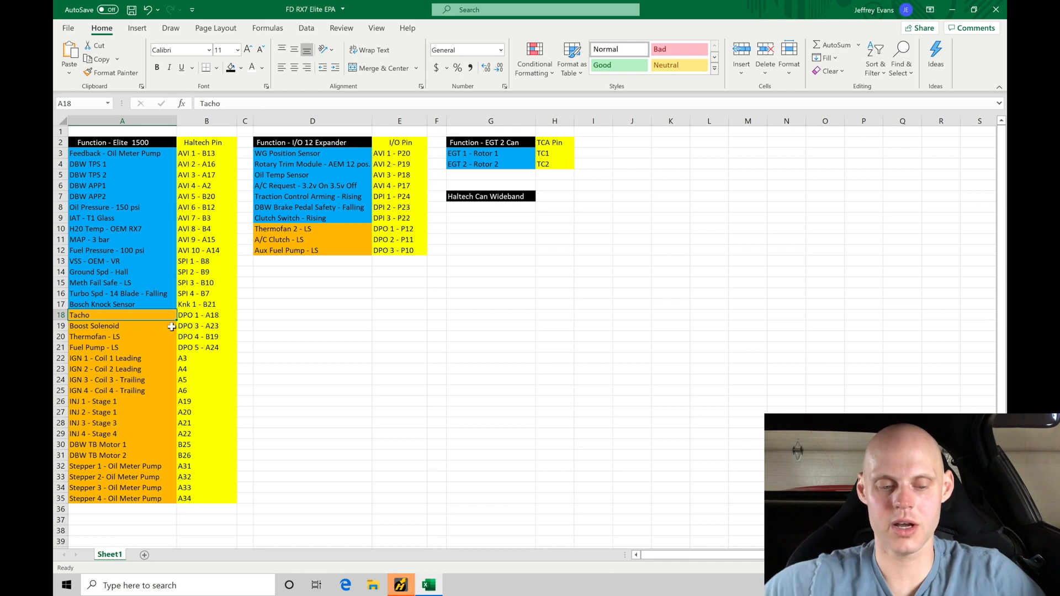
pyautogui.moveTo(135, 315)
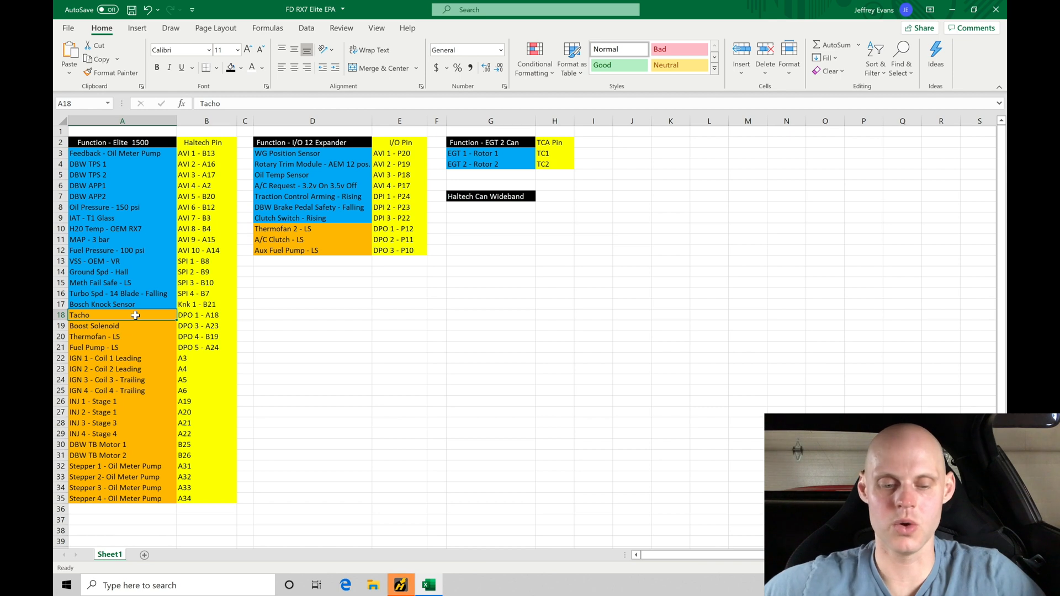
pyautogui.click(94, 326)
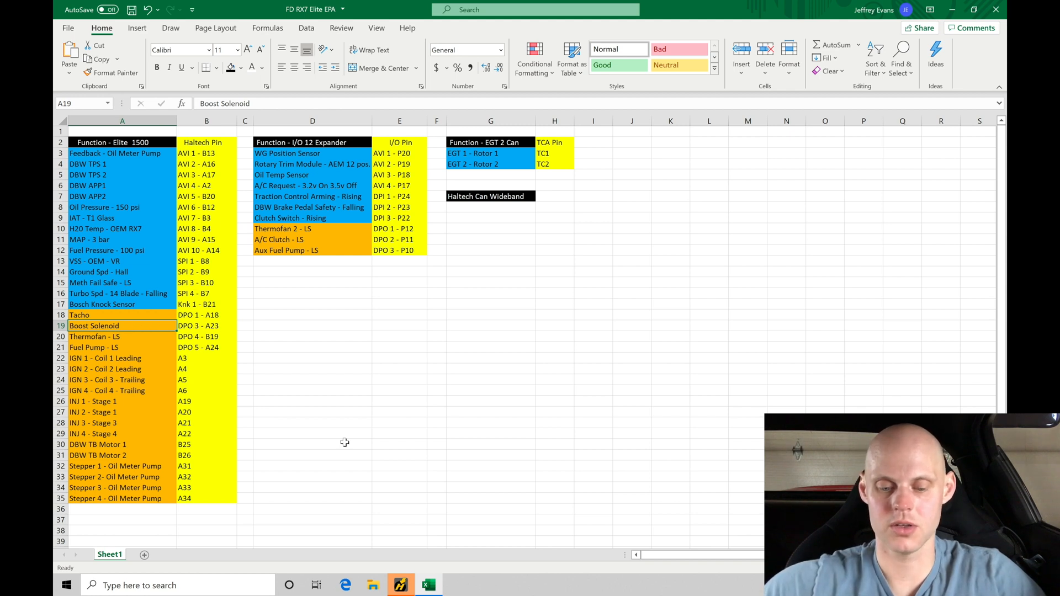
# Step: Rewire the Boost Control solenoid output from A18 (DPO1) to A23 (DPO3)
pyautogui.click(401, 586)
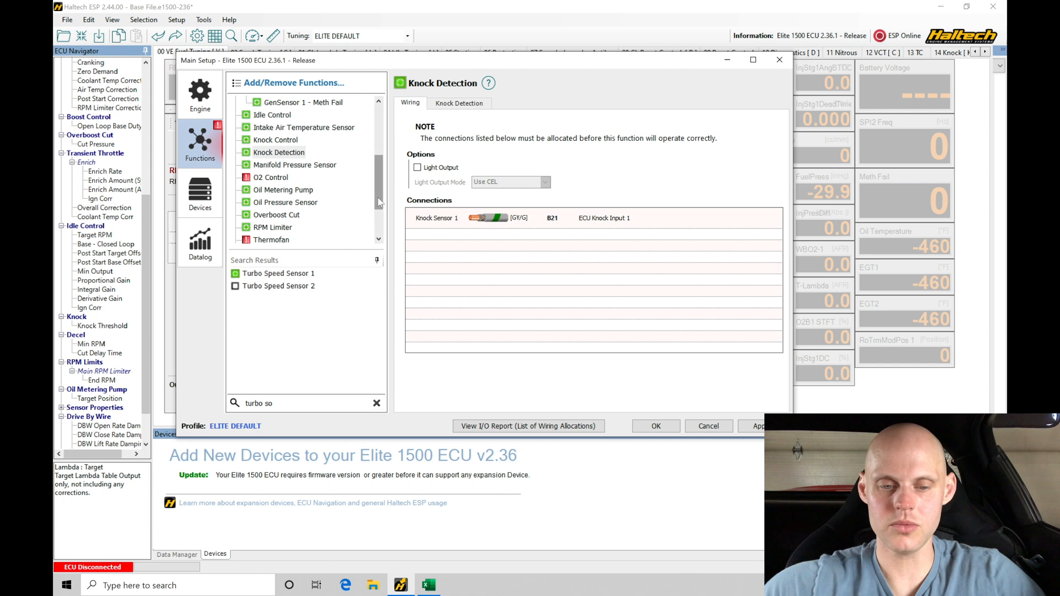
pyautogui.scroll(3)
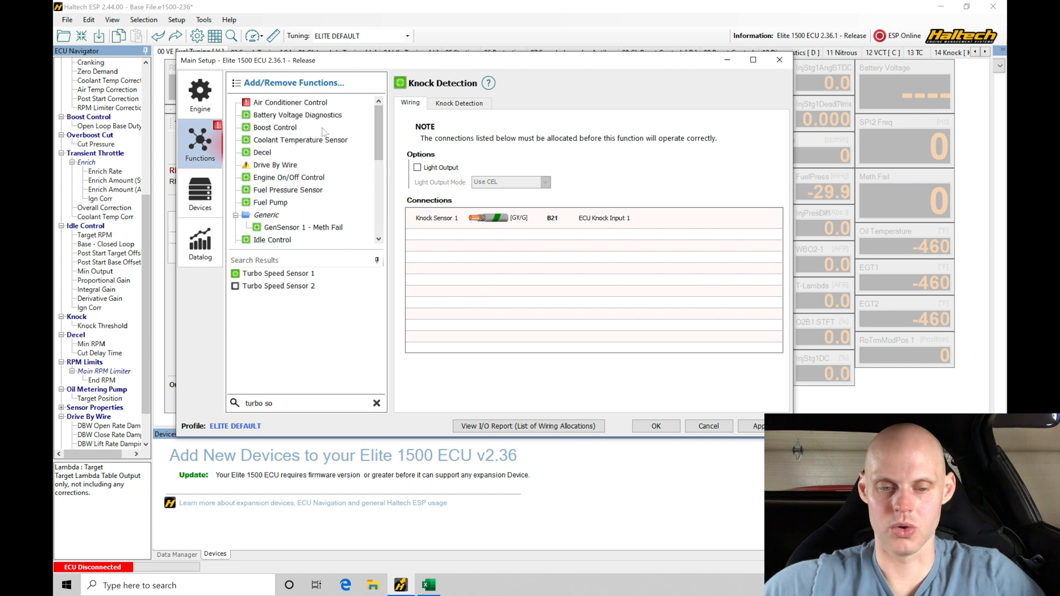
pyautogui.click(275, 127)
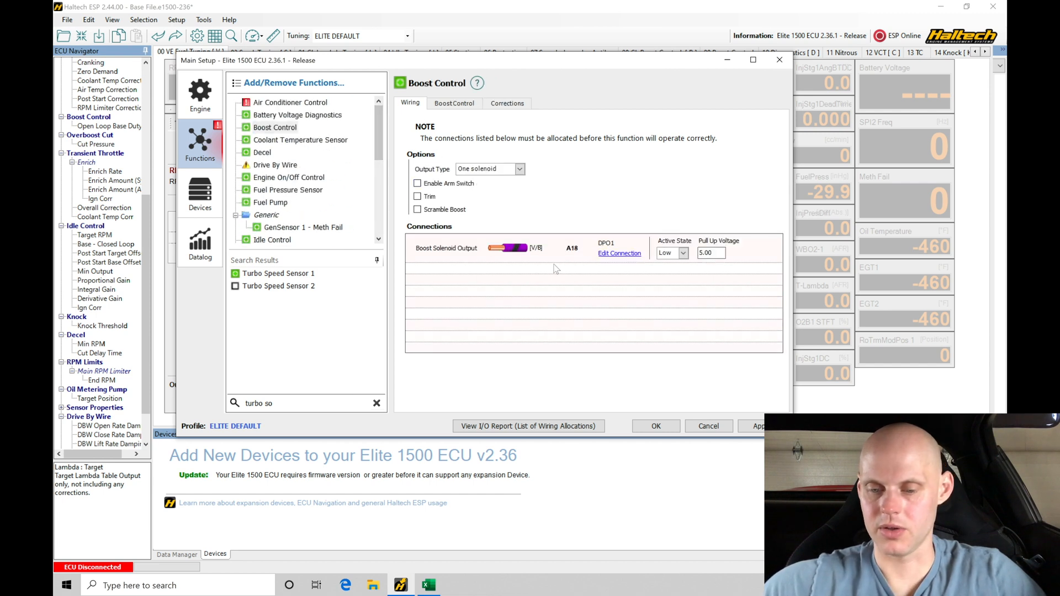
pyautogui.moveTo(591, 262)
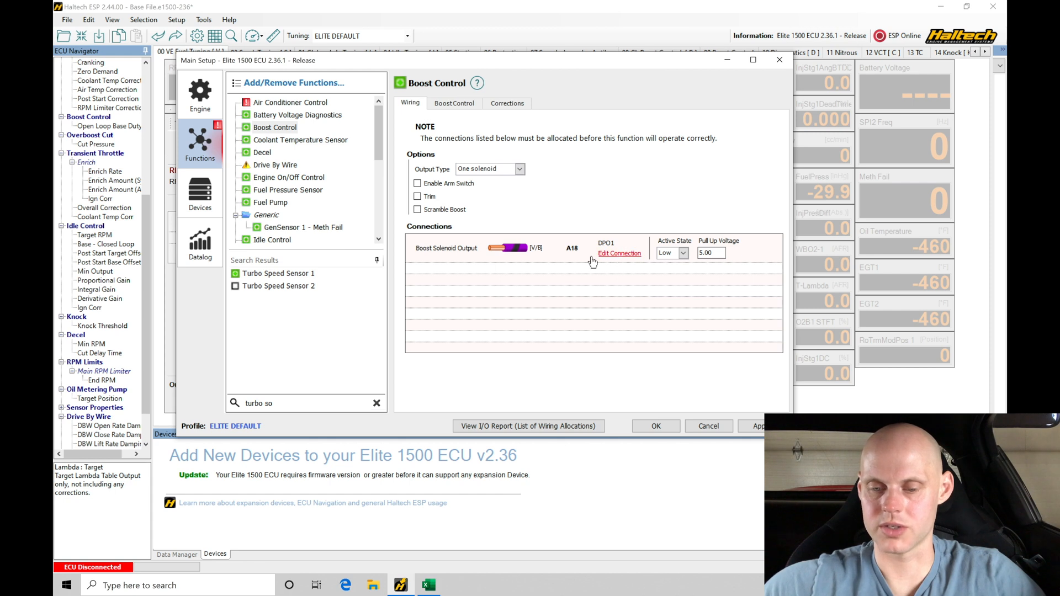
pyautogui.click(618, 253)
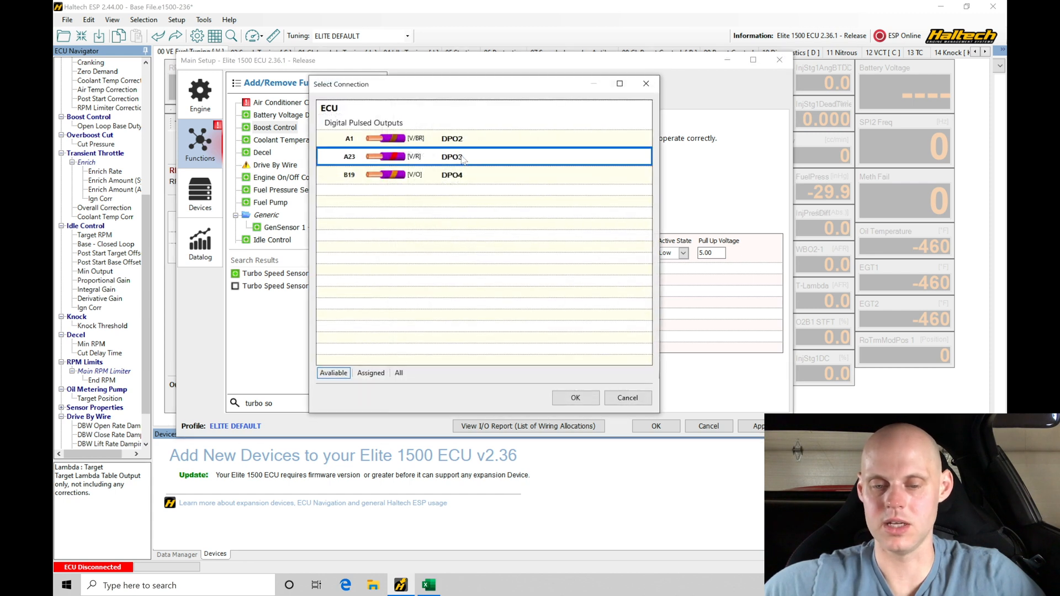
pyautogui.click(574, 398)
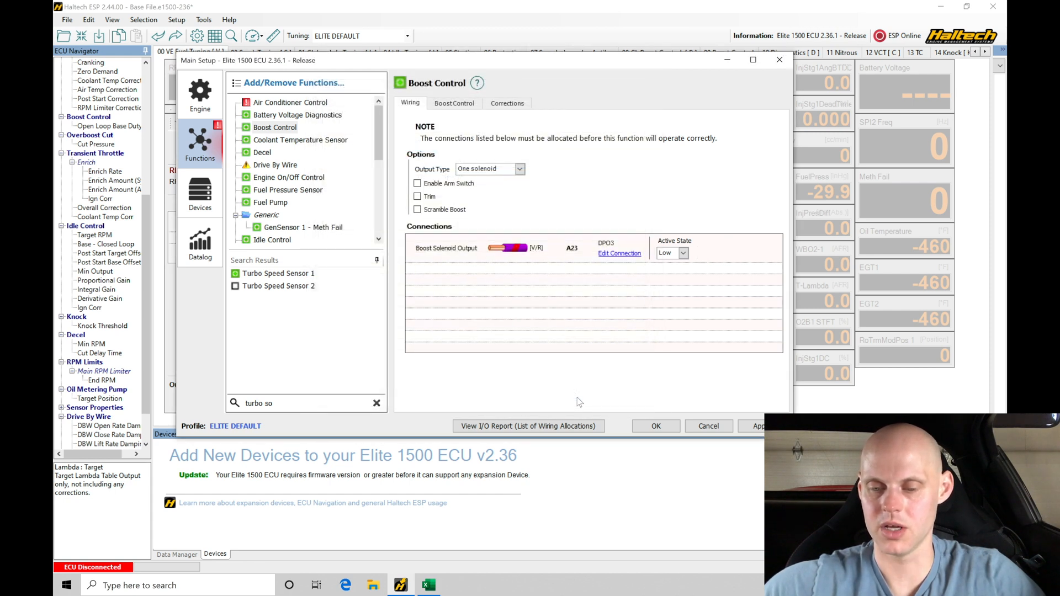
pyautogui.moveTo(667, 272)
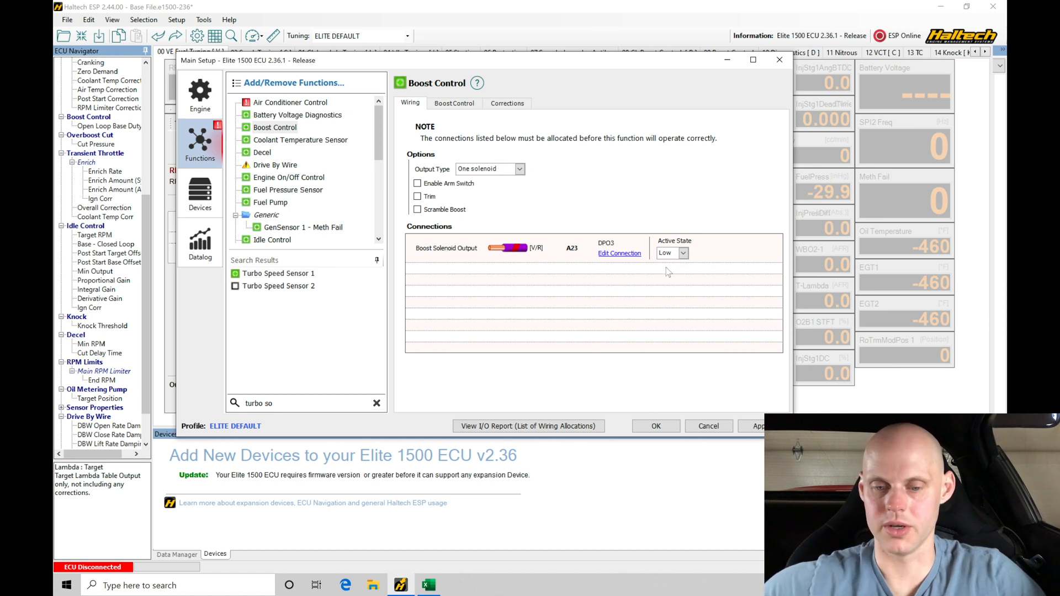
pyautogui.moveTo(514, 211)
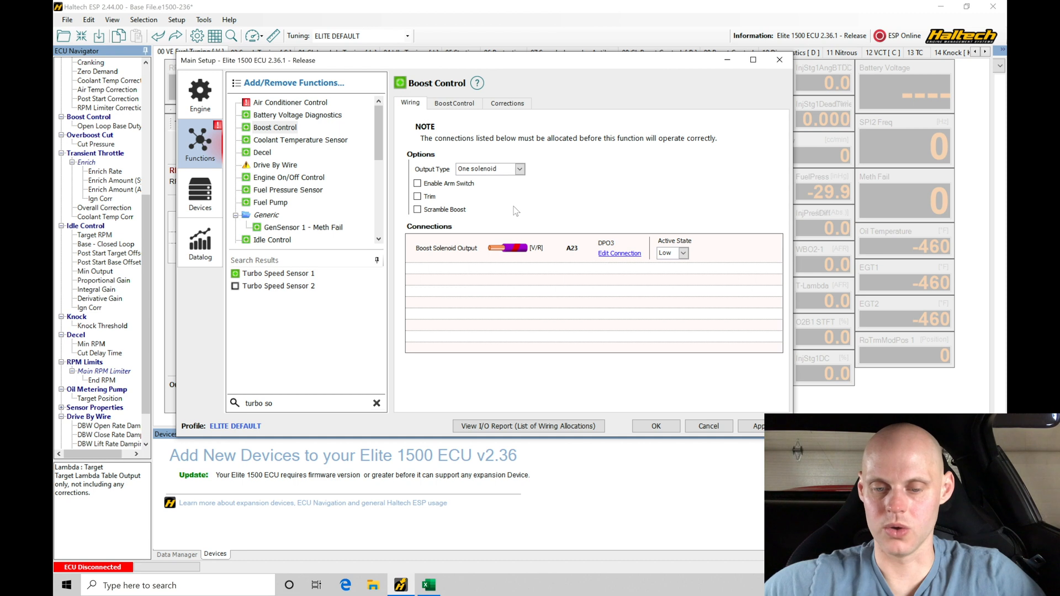
pyautogui.moveTo(417, 196)
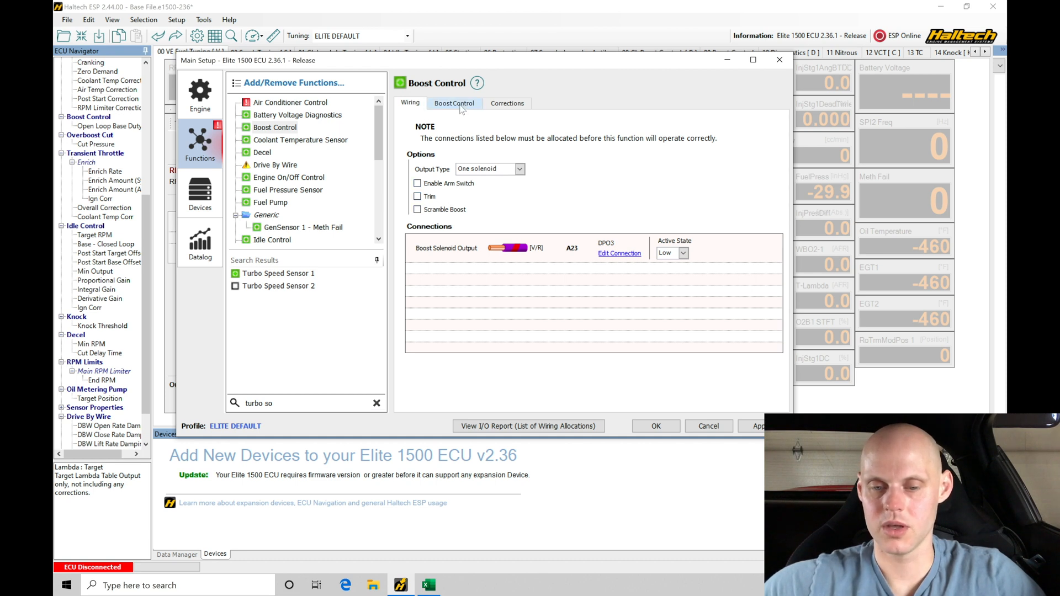
# Step: Set Boost Control mode to Closed Loop on Manifold Pressure and review the offsets
pyautogui.click(454, 103)
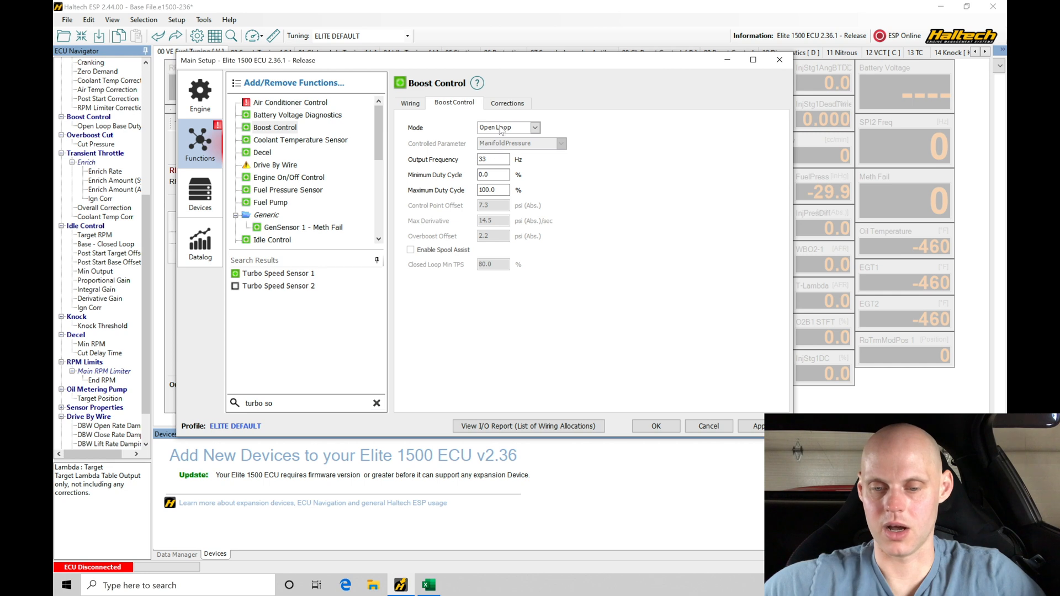
pyautogui.click(507, 127)
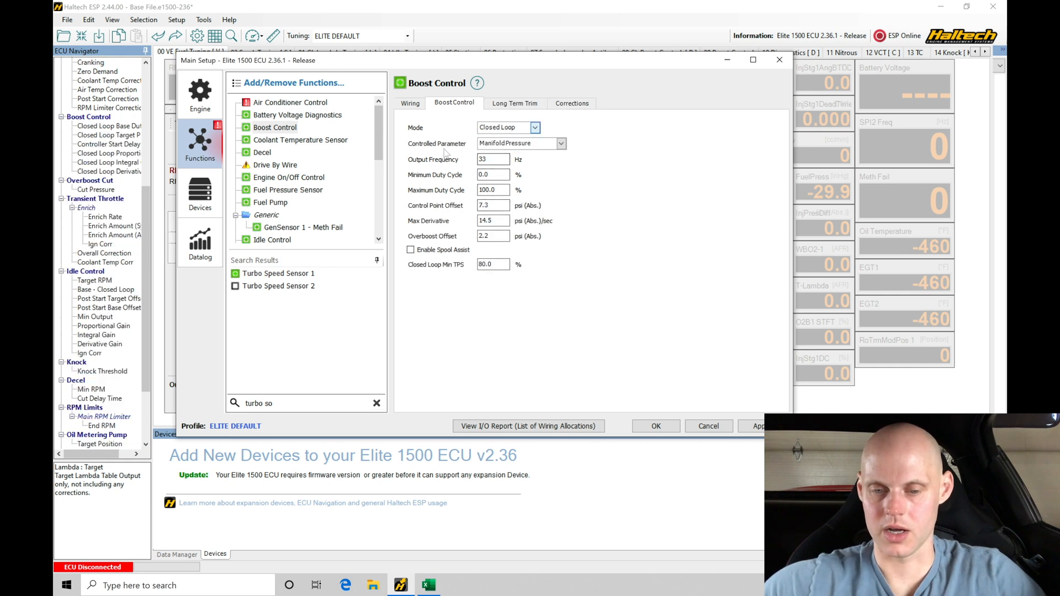
pyautogui.click(560, 143)
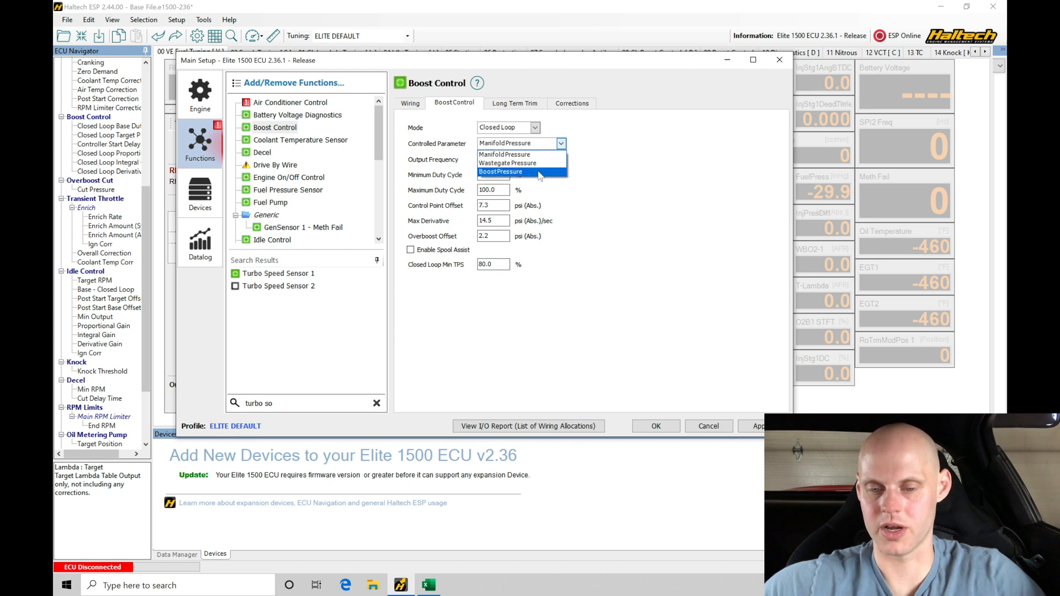
pyautogui.click(504, 154)
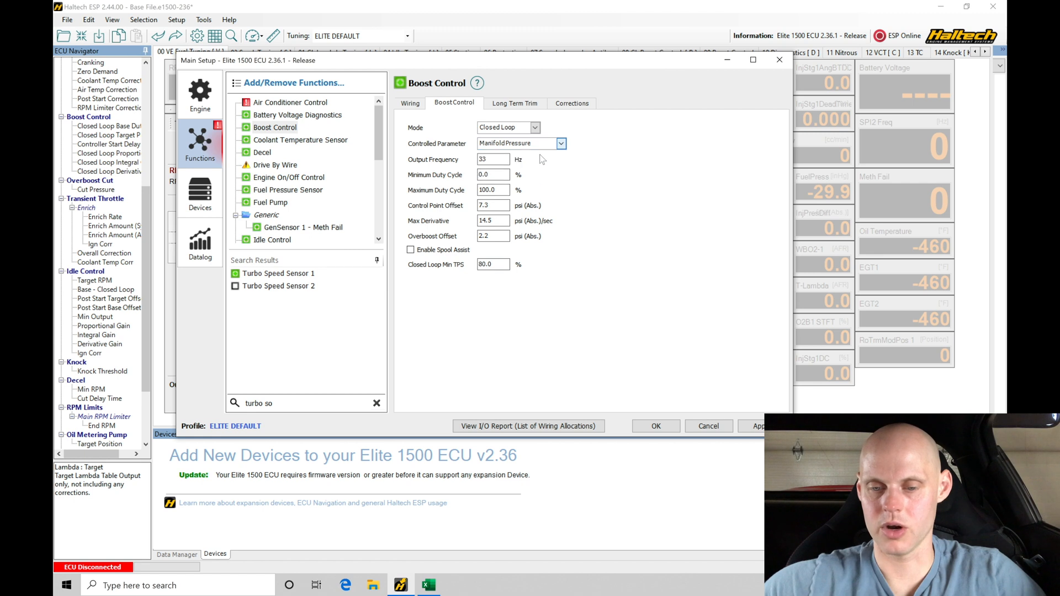
pyautogui.click(492, 160)
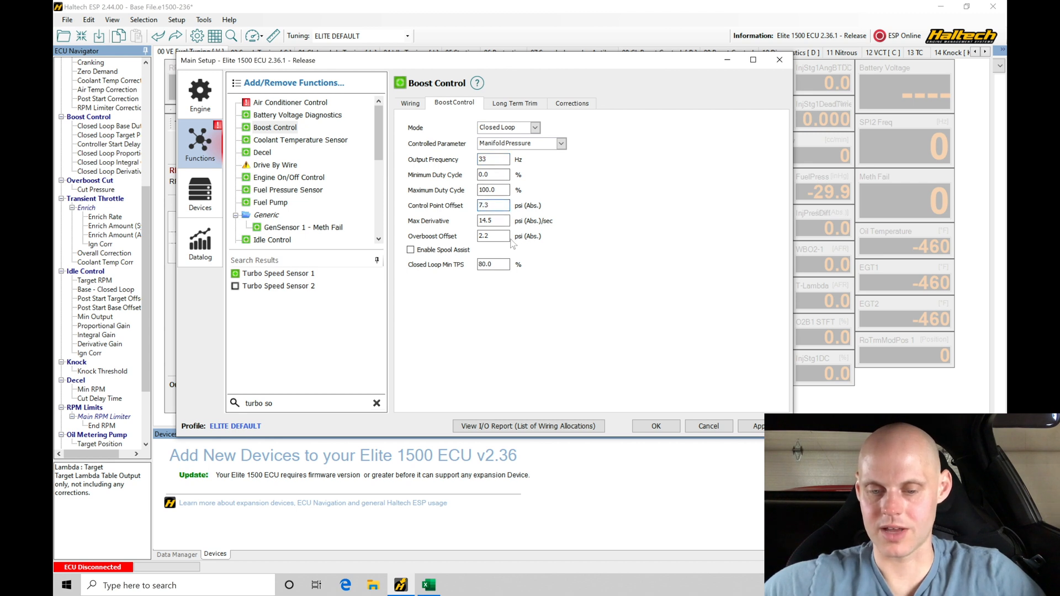
pyautogui.click(492, 220)
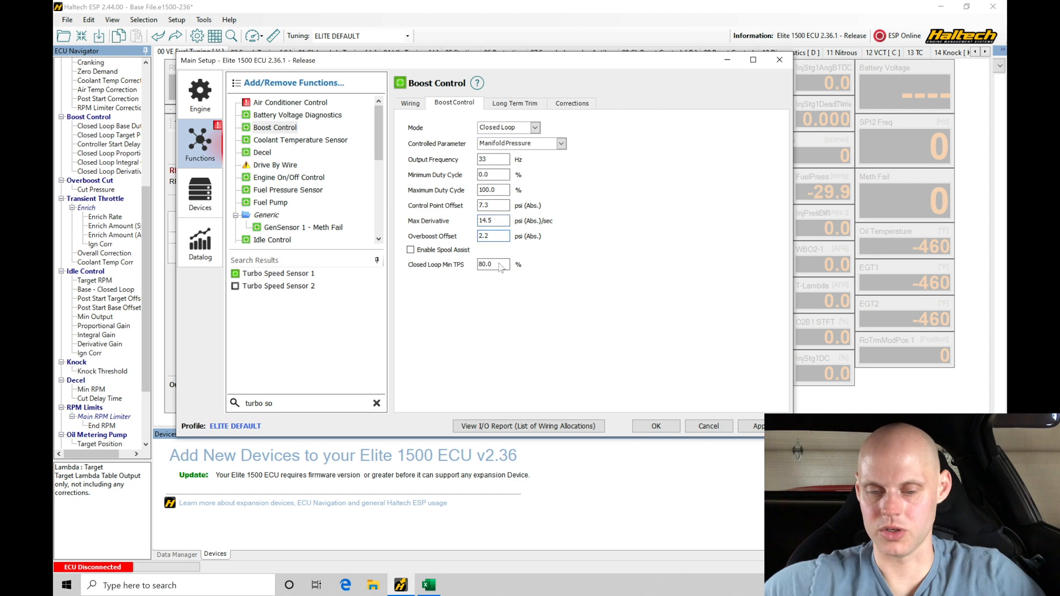
pyautogui.click(494, 235)
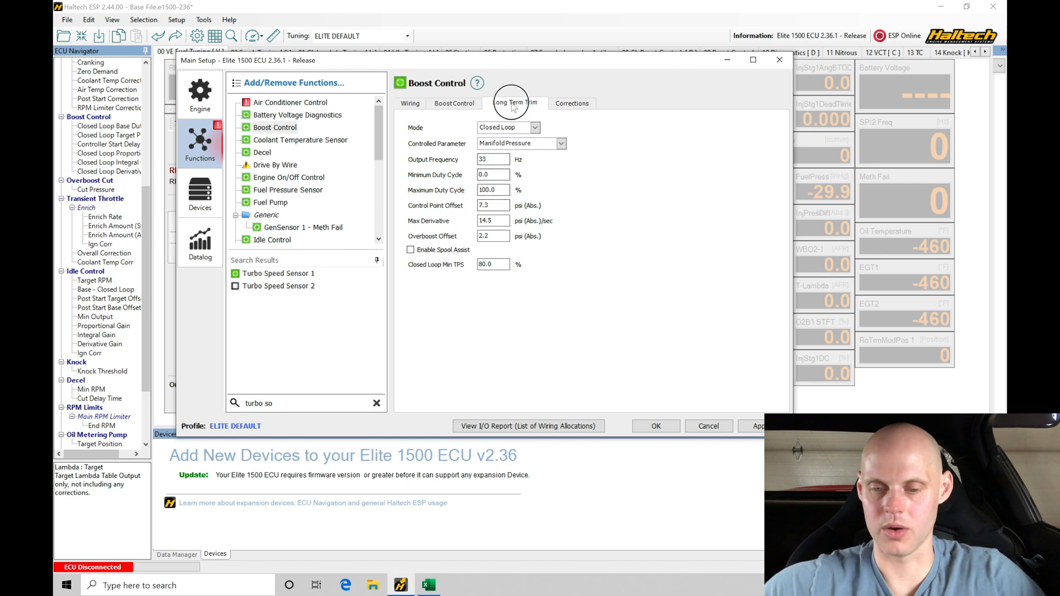
# Step: Review the boost Long Term Trim and Corrections options, then return to Wiring
pyautogui.click(572, 103)
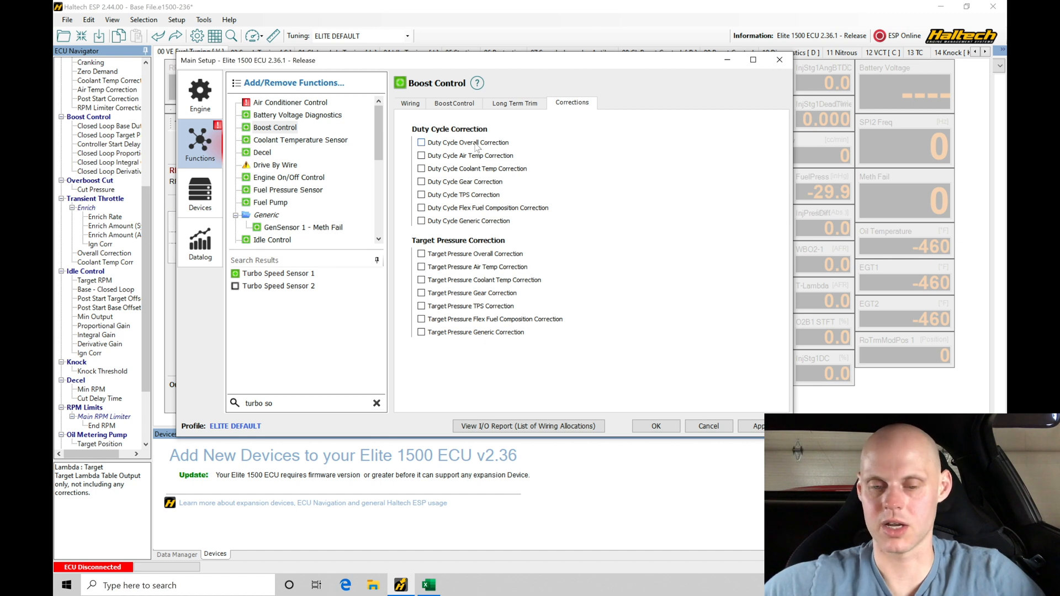
pyautogui.click(410, 103)
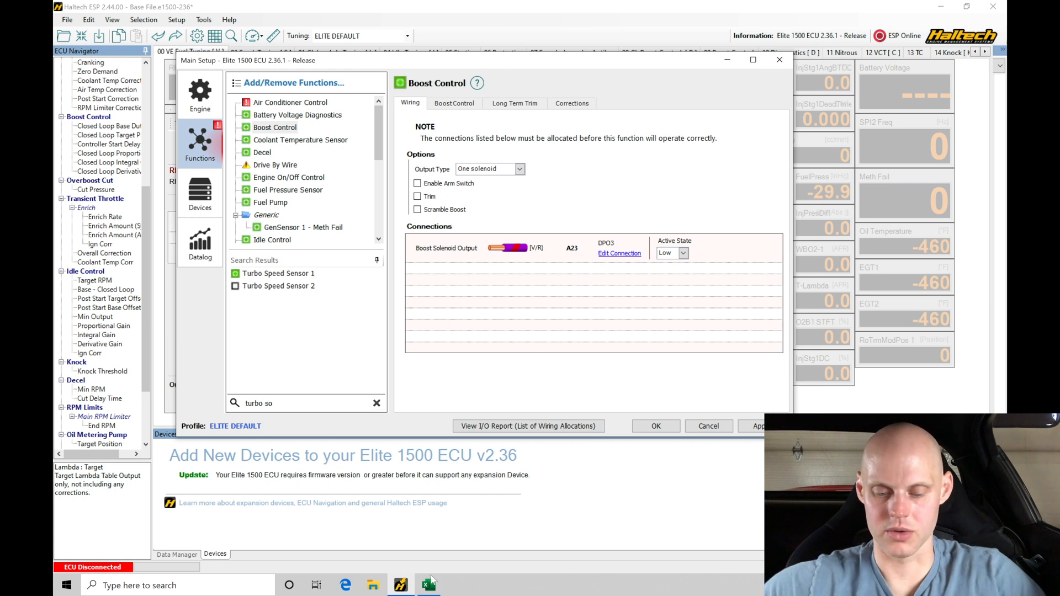
pyautogui.click(428, 585)
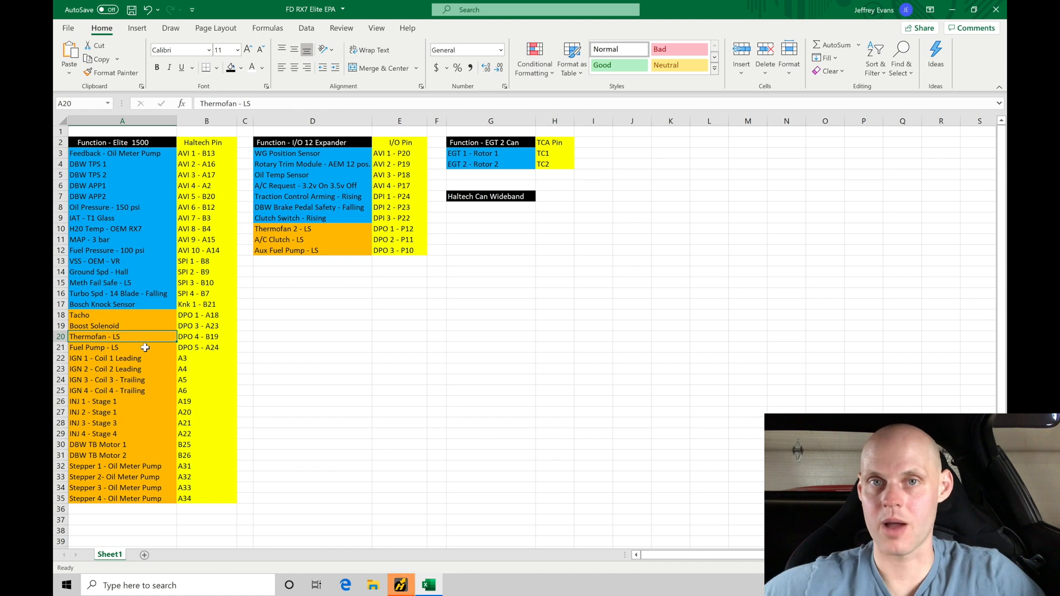
pyautogui.moveTo(177, 345)
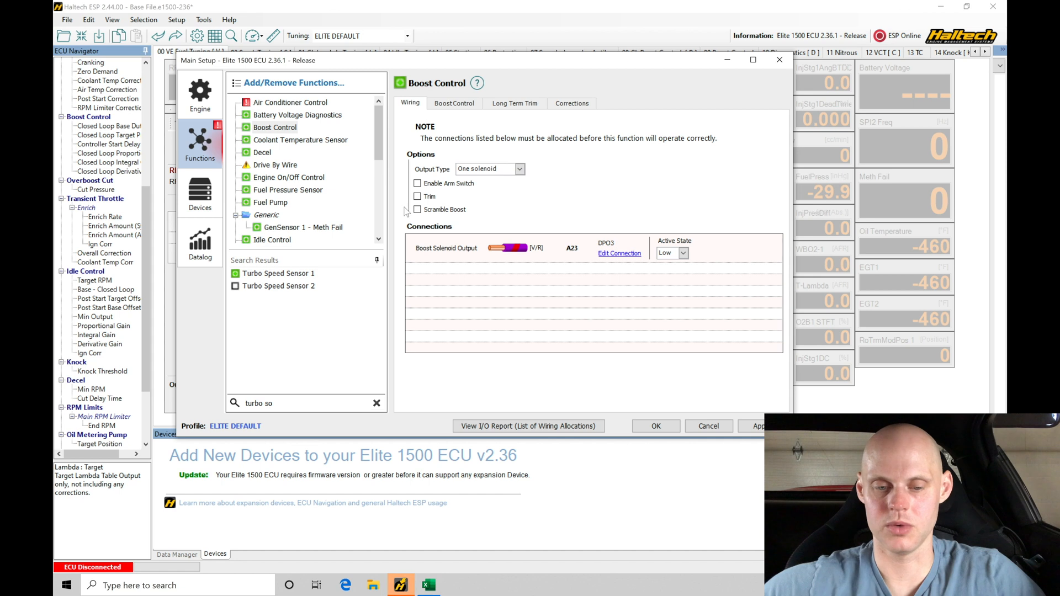
# Step: Scroll to Thermofan and show its Wiring tab with Thermo Fan 1 unassigned
pyautogui.scroll(-3)
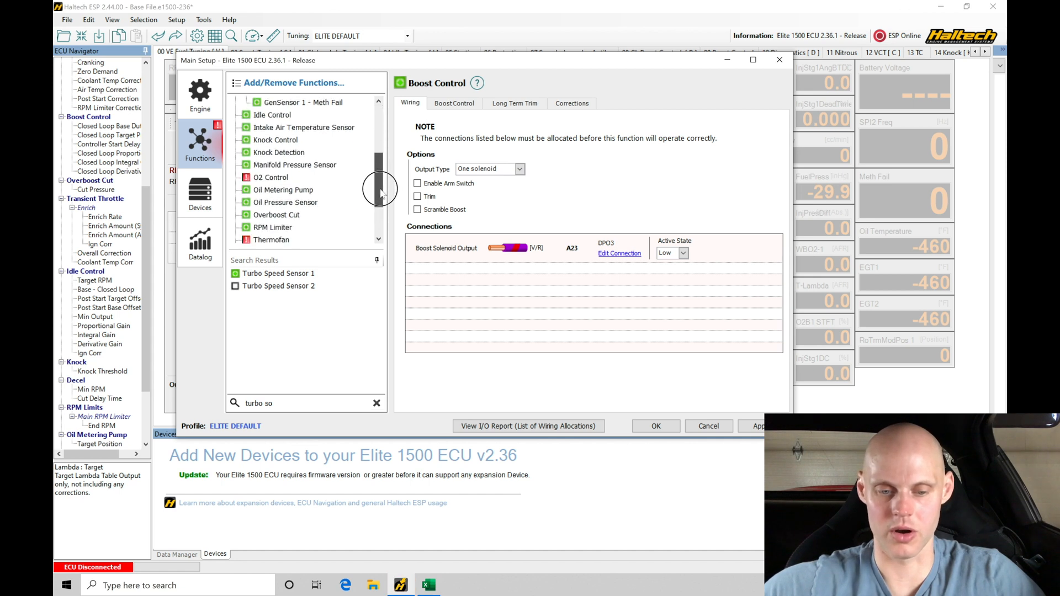
pyautogui.click(271, 214)
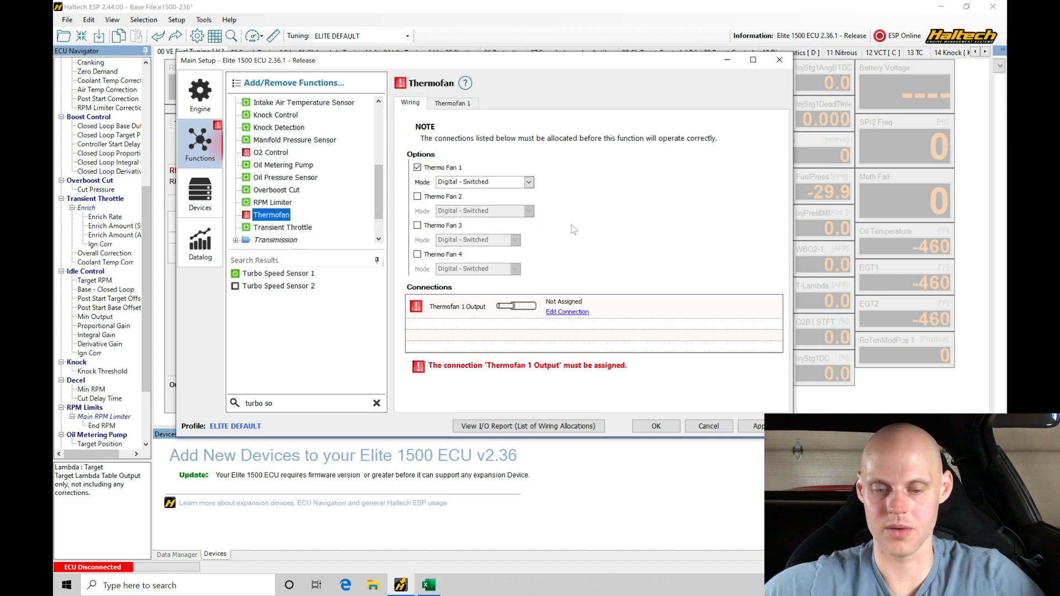
pyautogui.moveTo(568, 316)
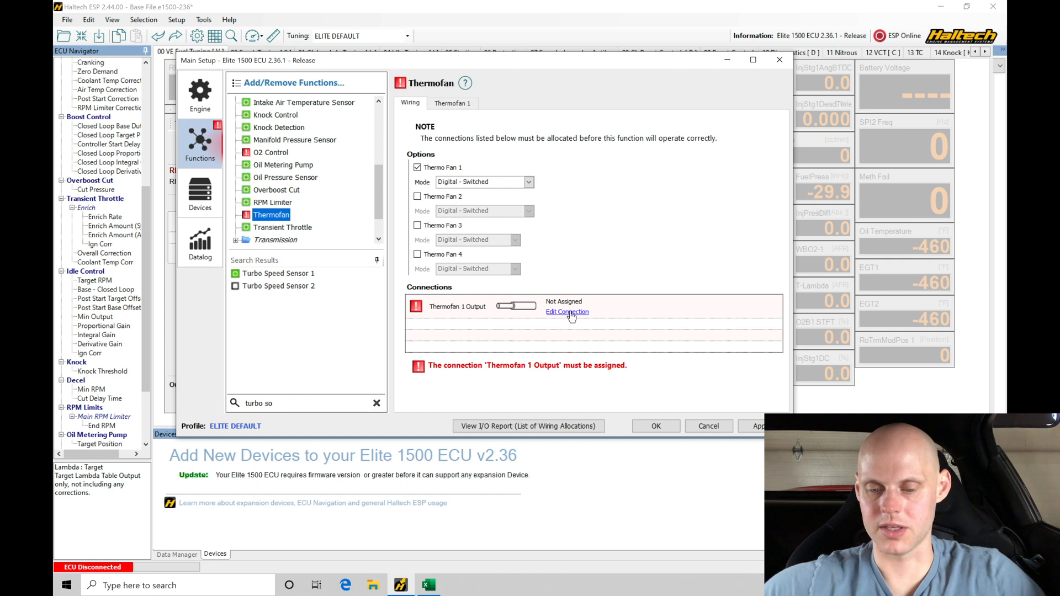